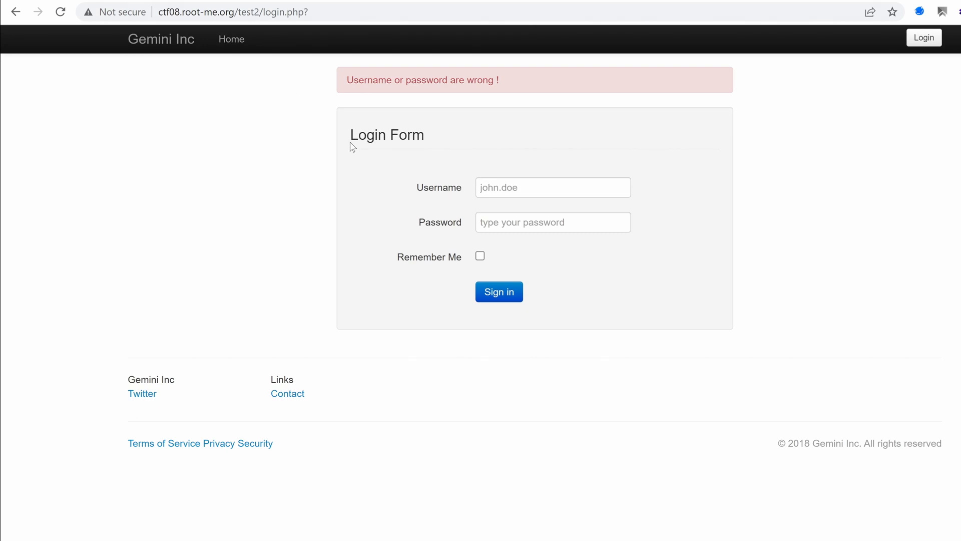
mouse_move(329, 204)
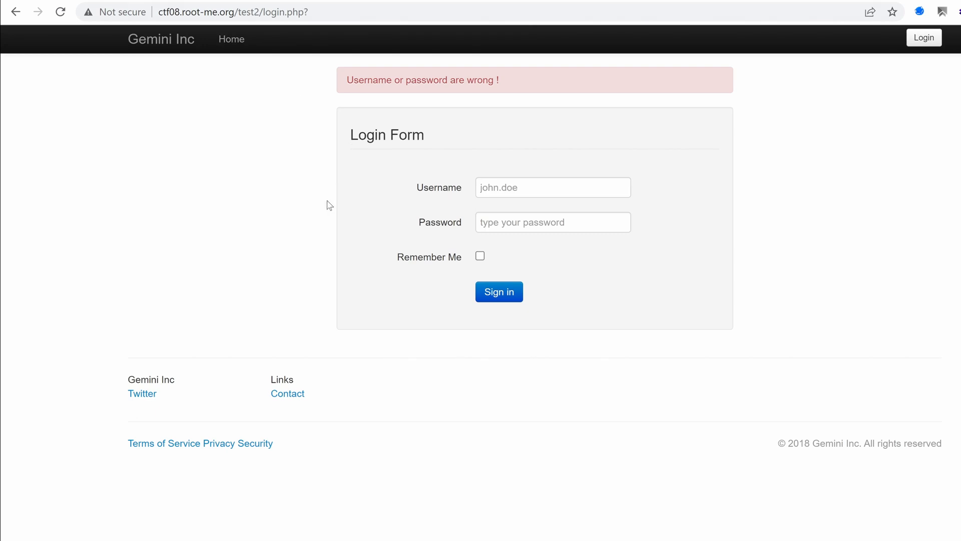
mouse_move(282, 192)
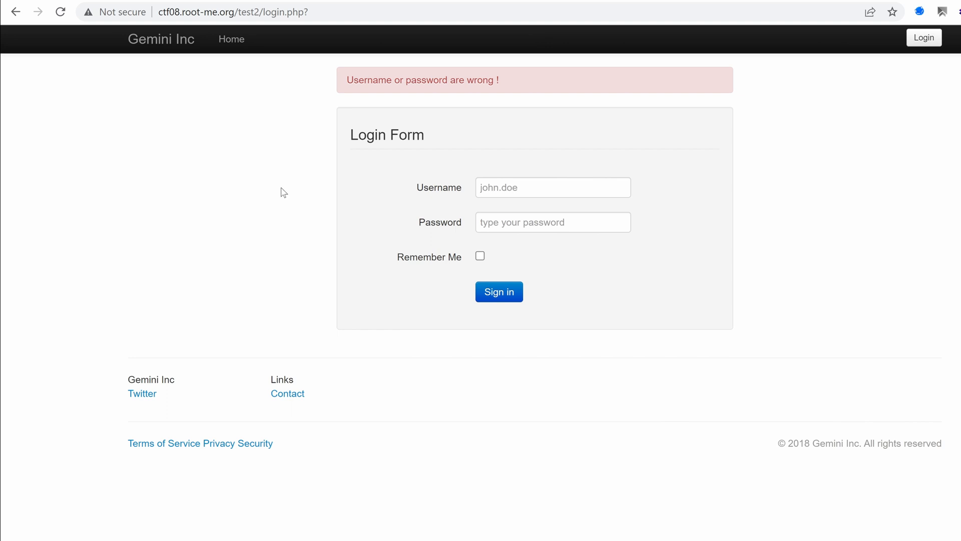
mouse_move(220, 78)
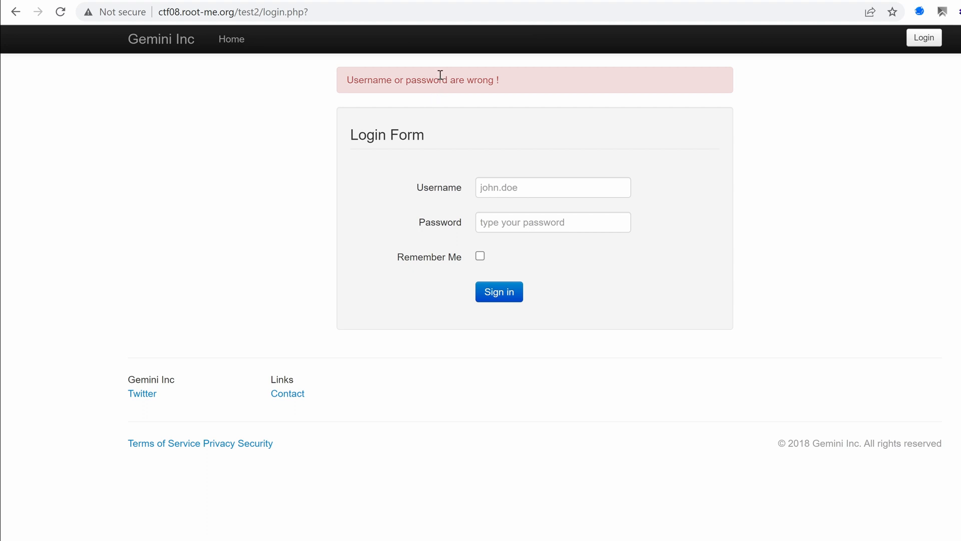
mouse_move(433, 154)
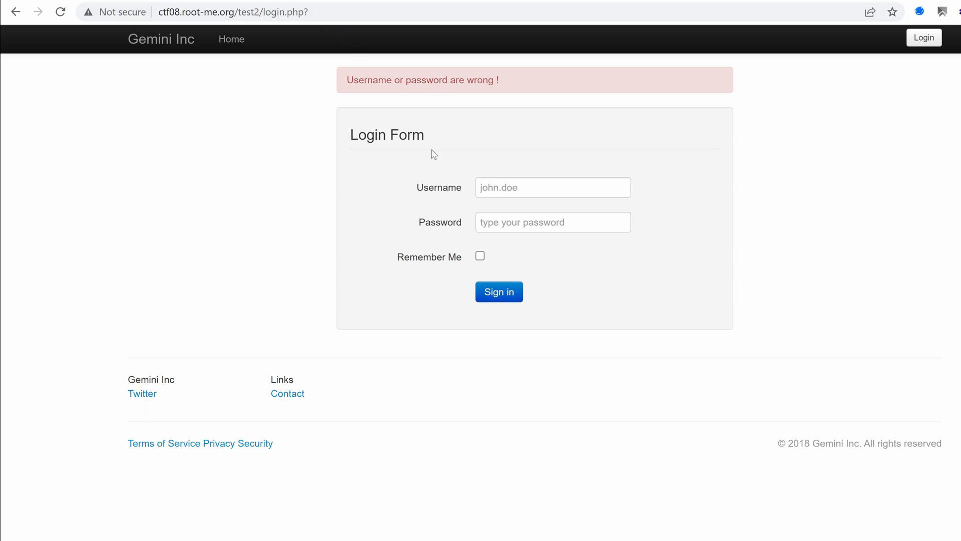
mouse_move(446, 167)
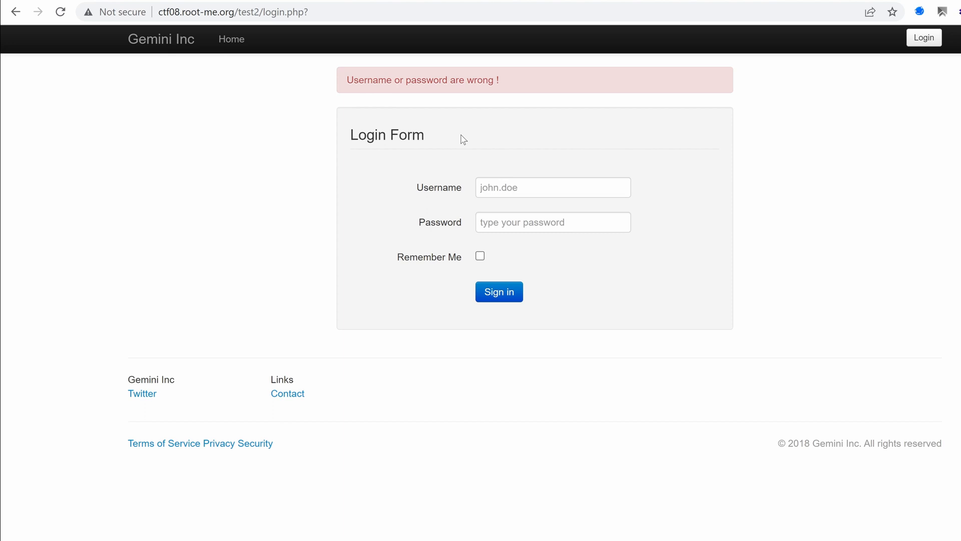
Enter admin as the username on the failed login form, leaving the password blank
text(admin)
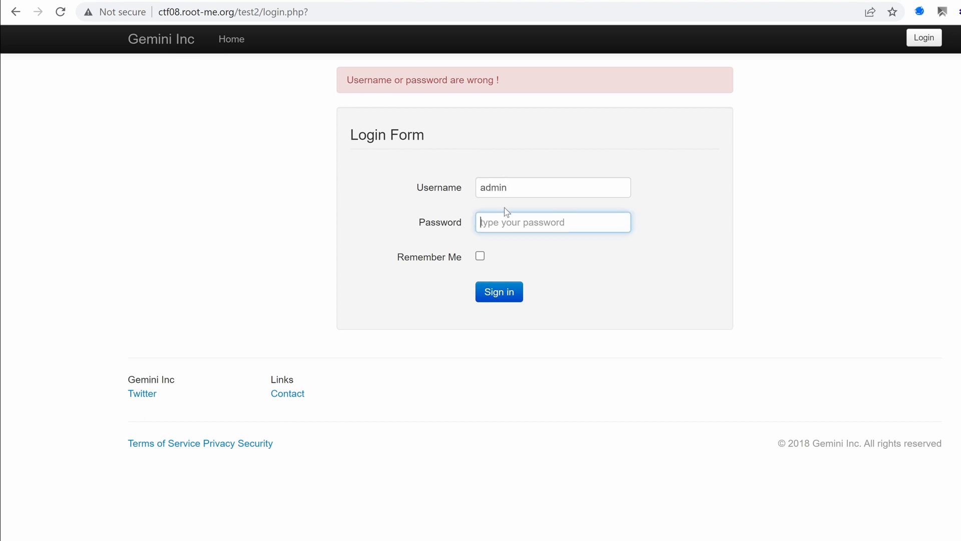
mouse_move(367, 193)
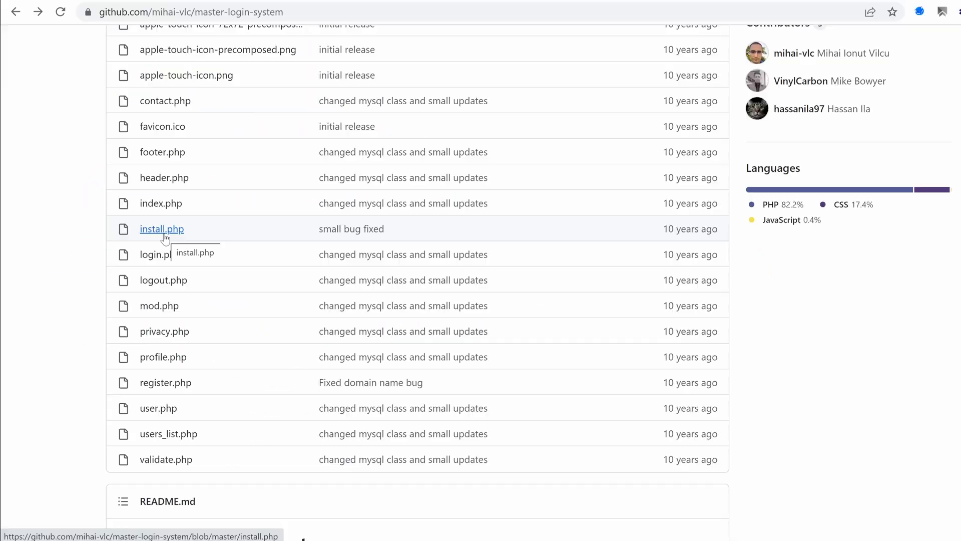
mouse_move(163, 306)
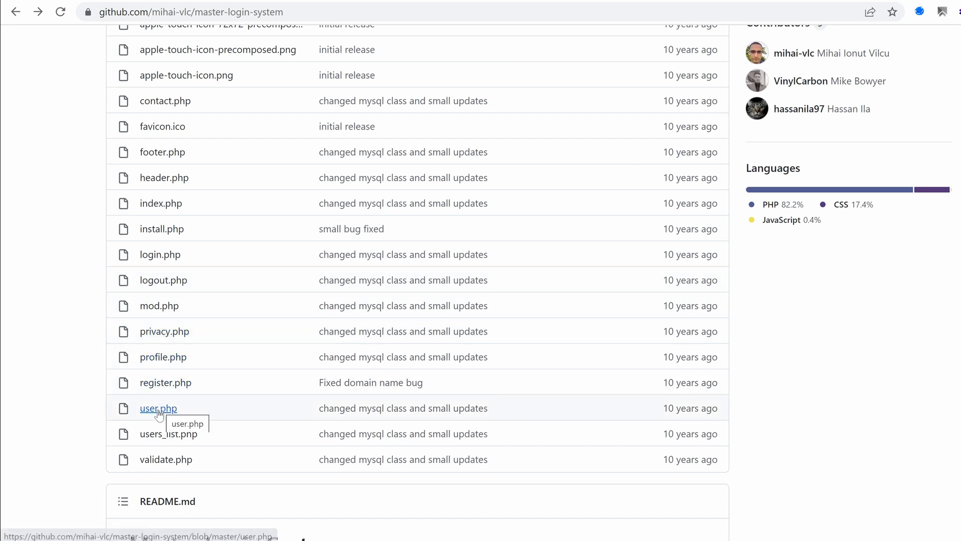
click(157, 408)
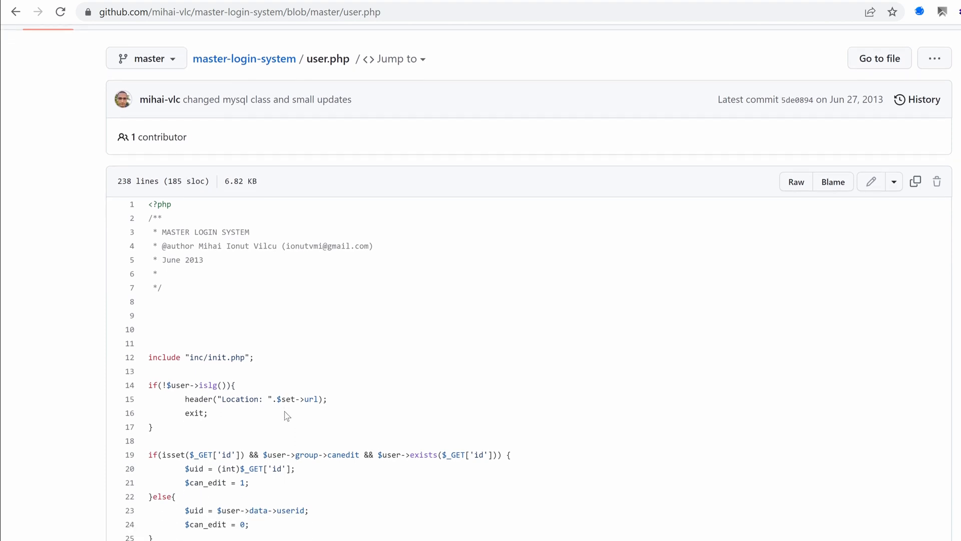
scroll(down, 3)
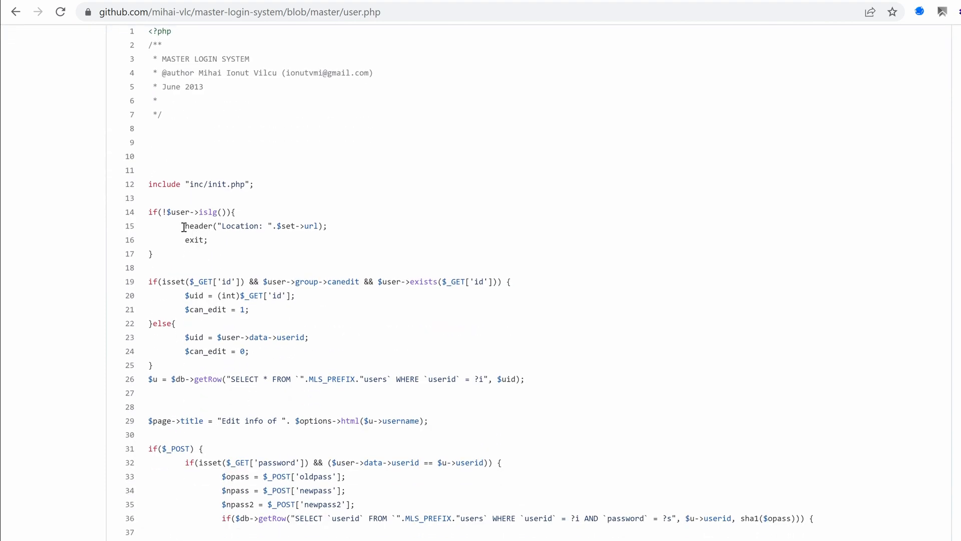
scroll(down, 3)
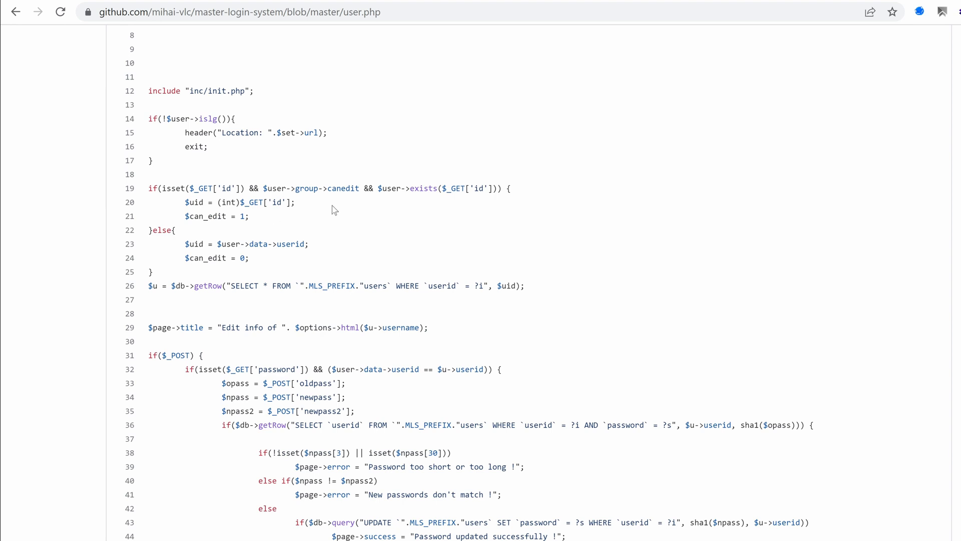
mouse_move(264, 203)
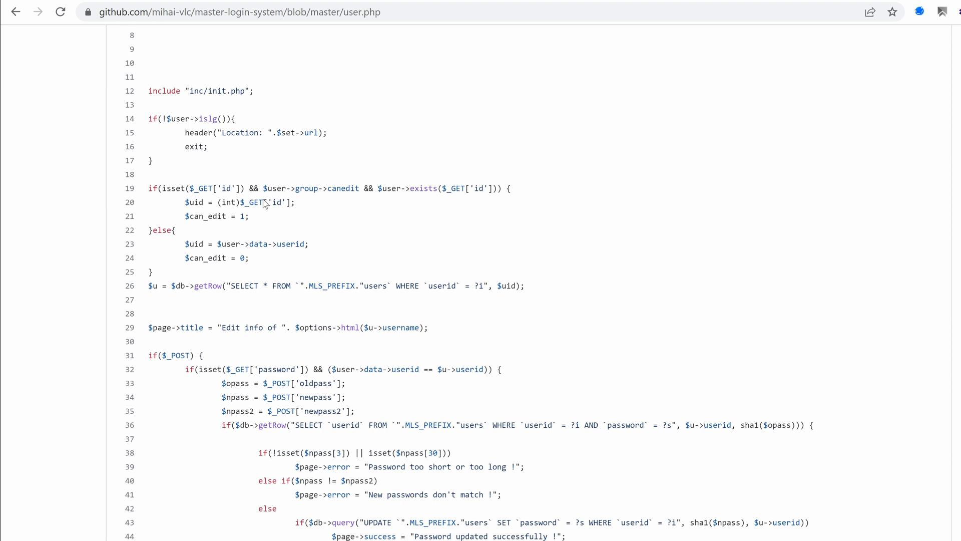
mouse_move(395, 239)
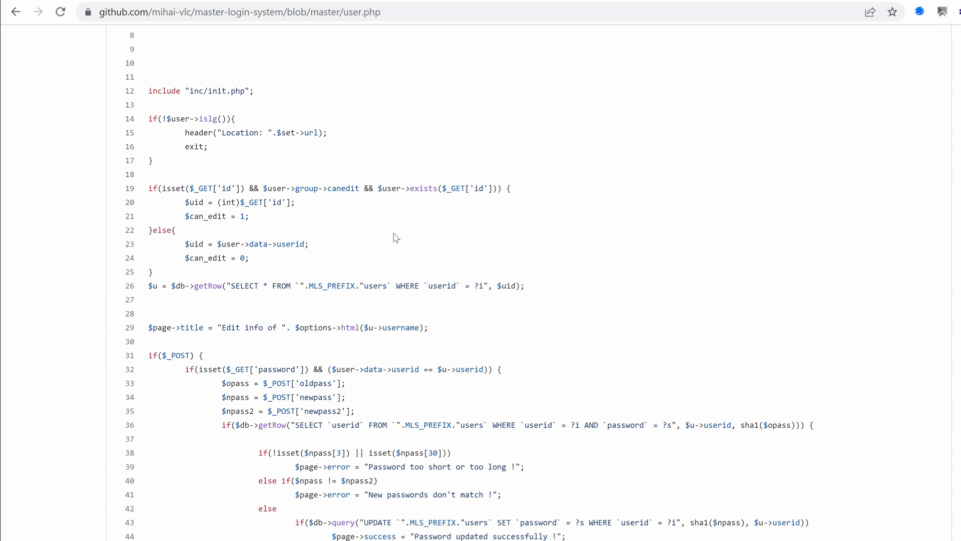
mouse_move(155, 126)
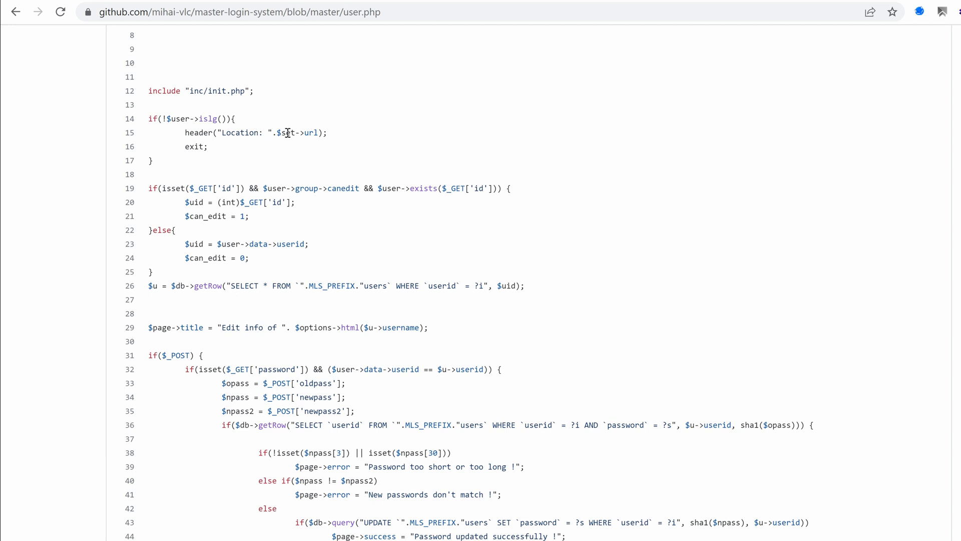
mouse_move(189, 145)
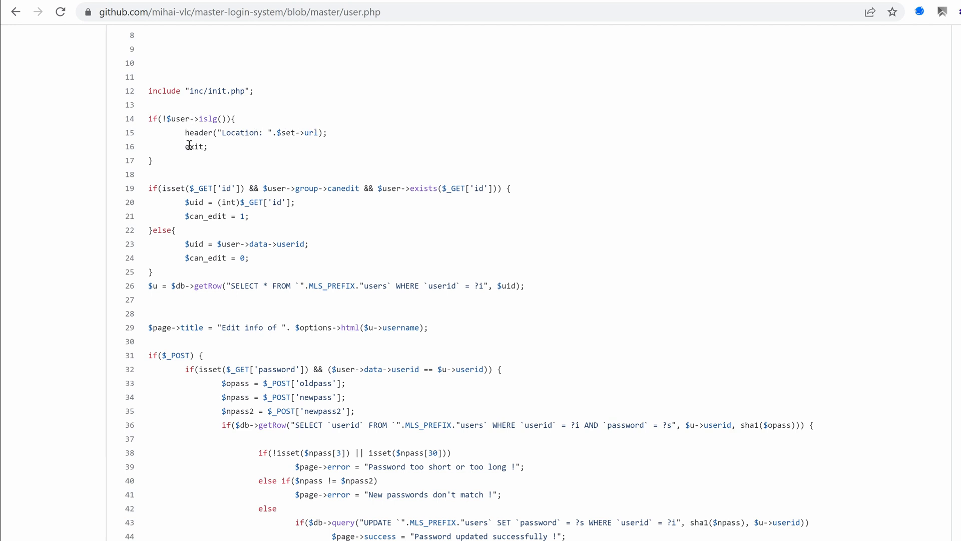
double_click(195, 146)
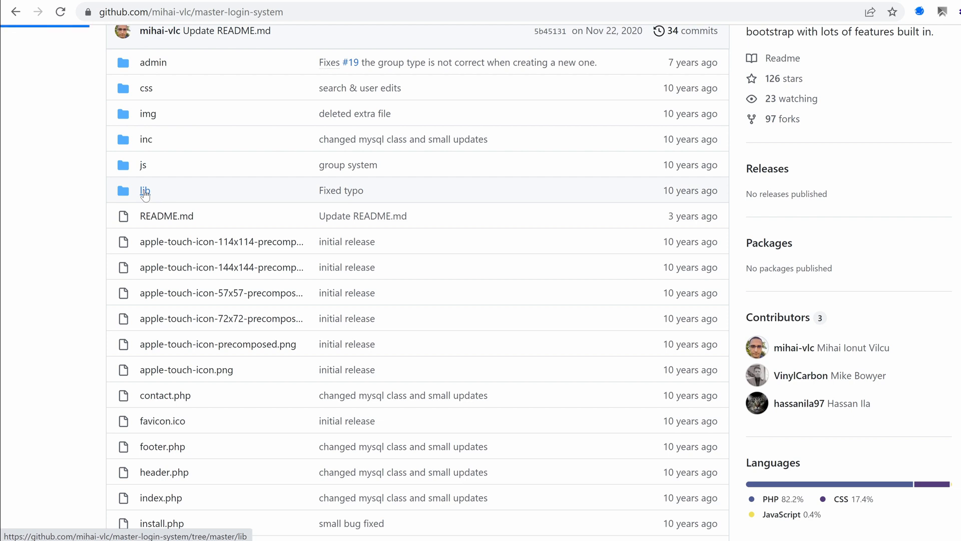
Open users.class.php from the repository's lib folder and scroll to the islg function
click(144, 190)
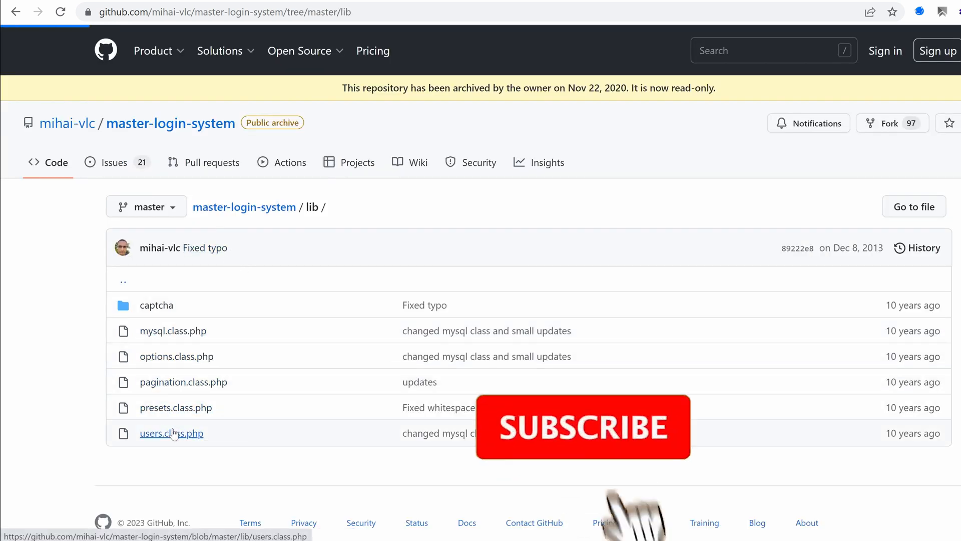
click(171, 433)
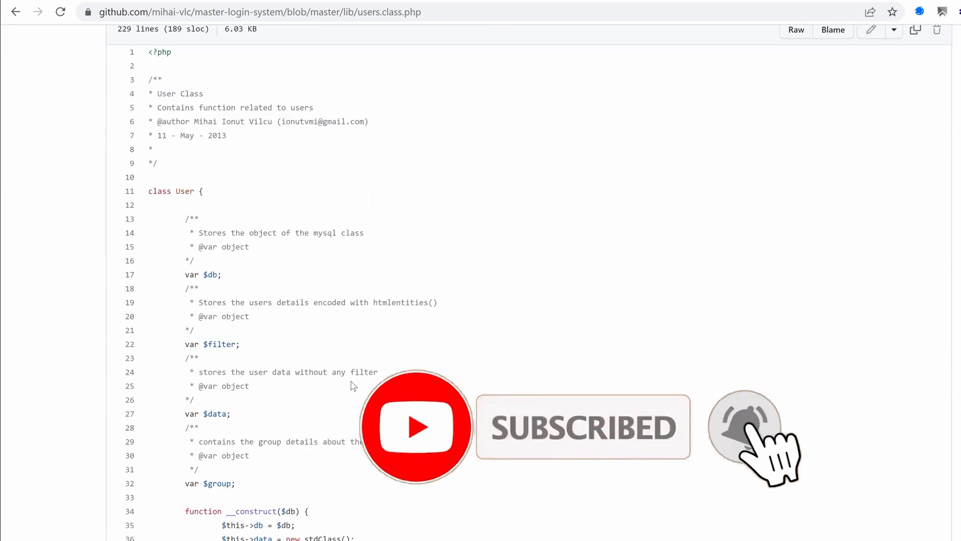
scroll(down, 3)
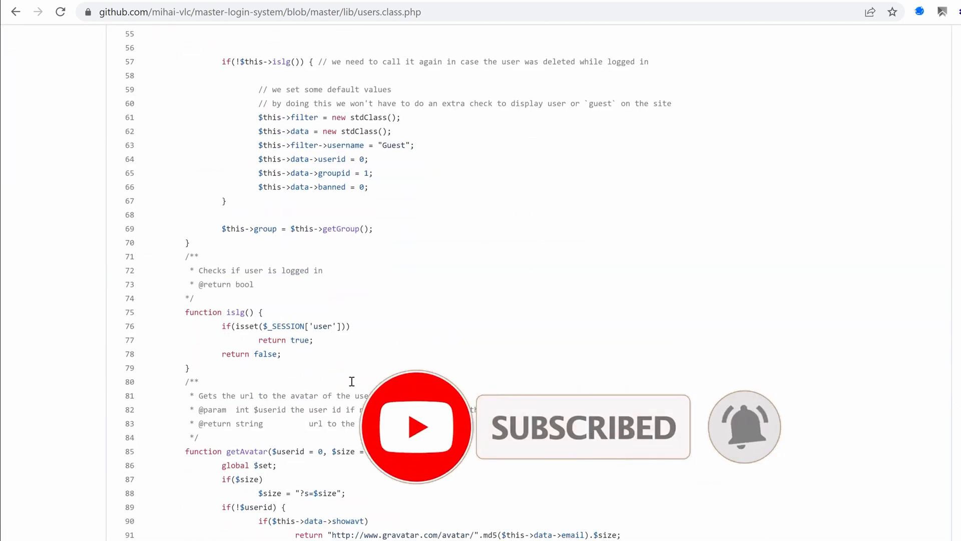
scroll(down, 3)
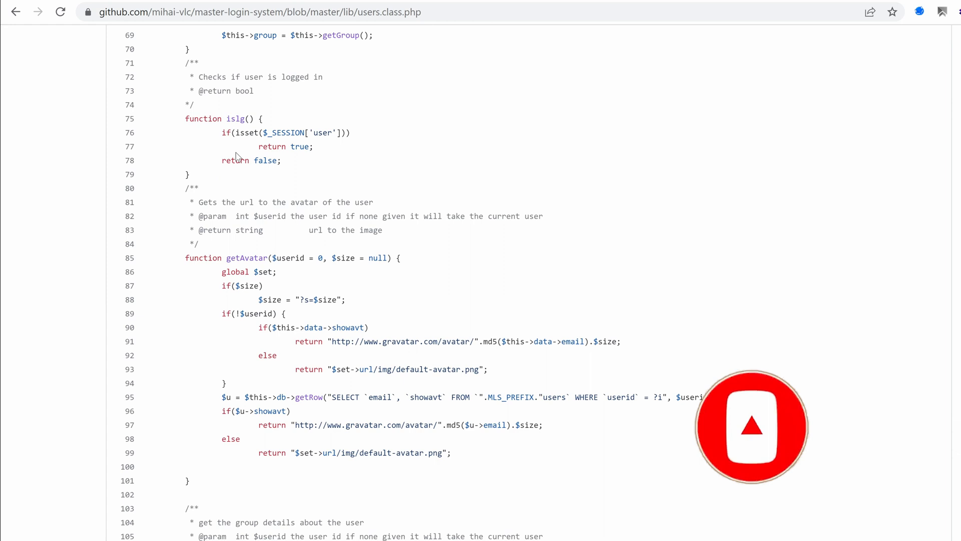
Highlight the islg function name and the 'user' session key it checks
double_click(235, 119)
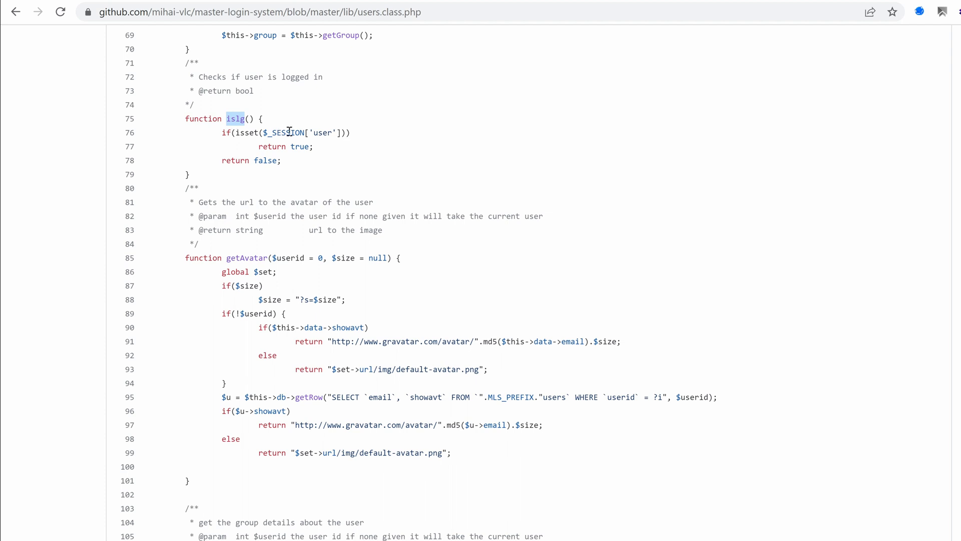
double_click(321, 132)
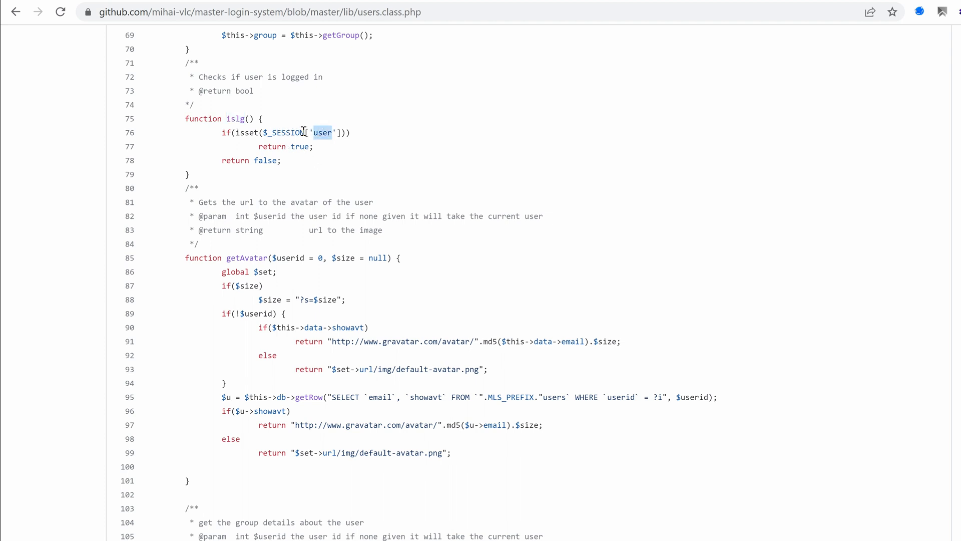
mouse_move(308, 132)
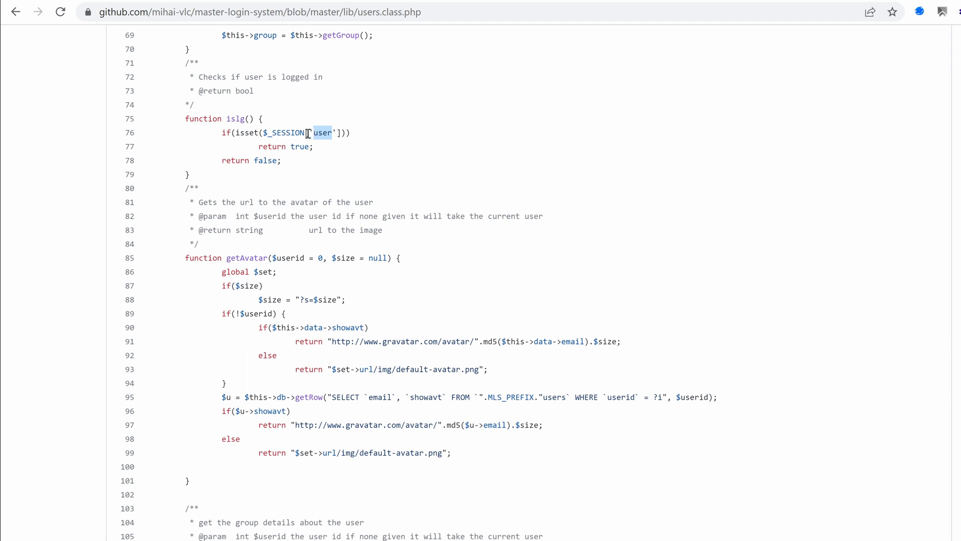
mouse_move(229, 195)
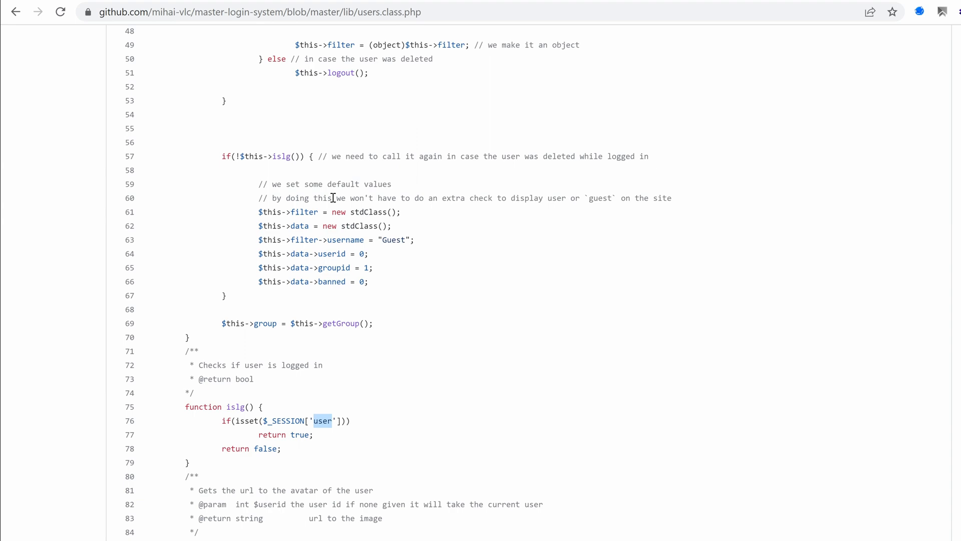
scroll(down, 3)
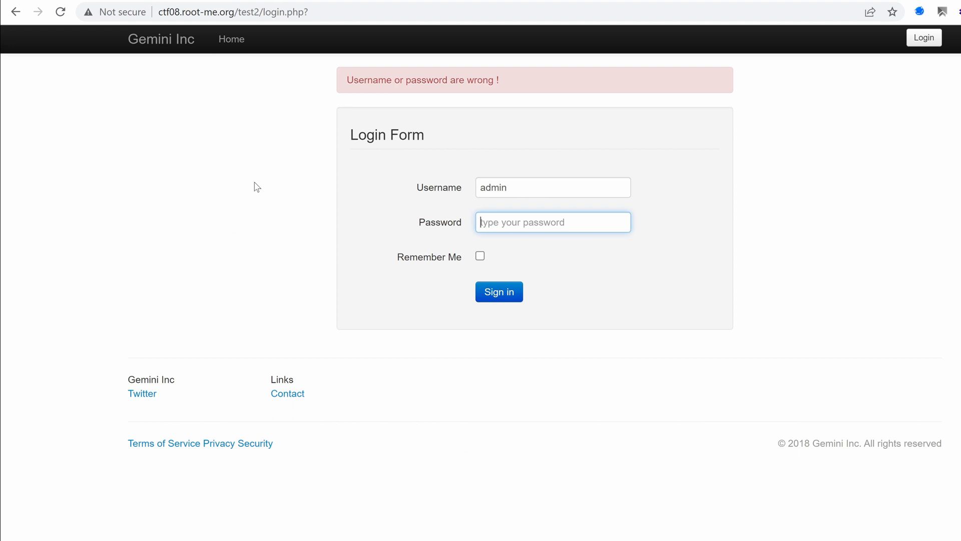
mouse_move(446, 152)
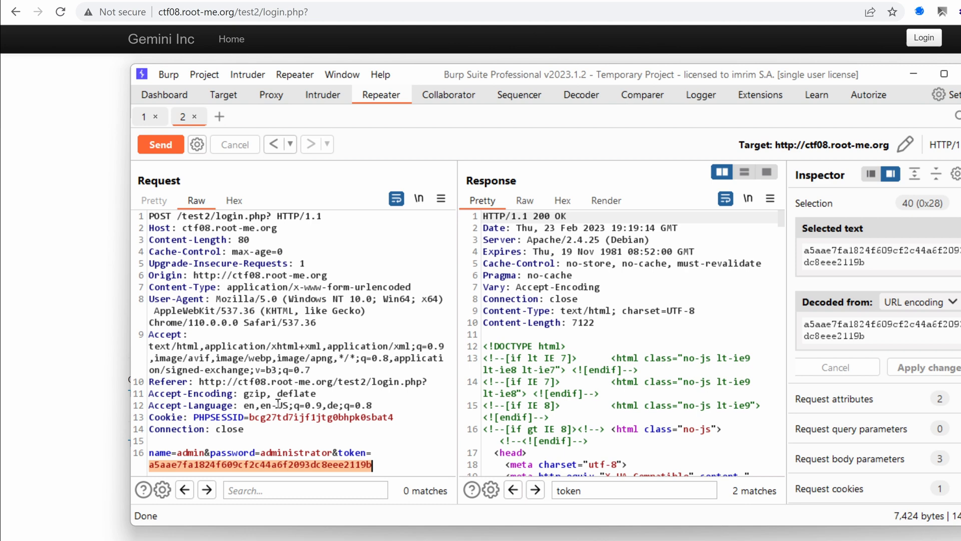
Render the login reply to see 'Invalid request!', then return to its source text
click(332, 456)
text(s)
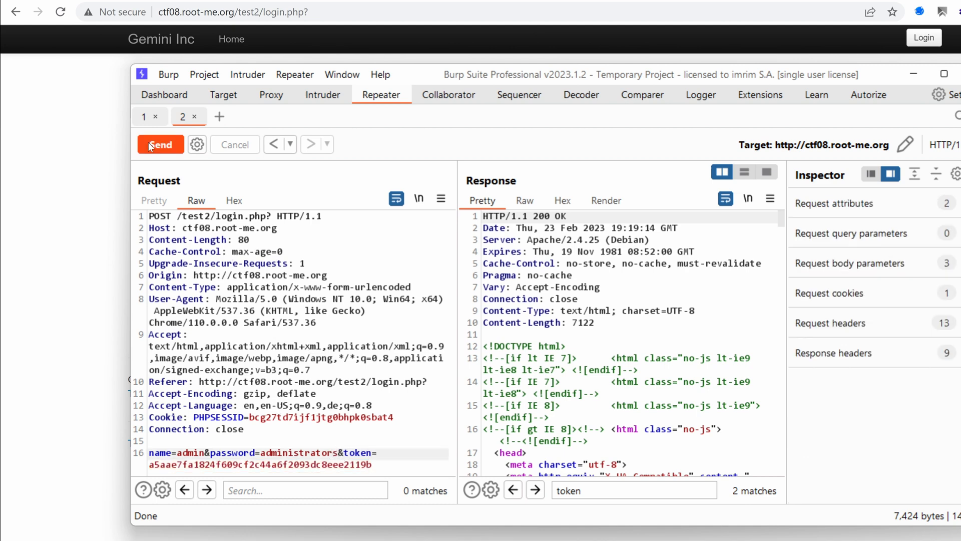
click(161, 144)
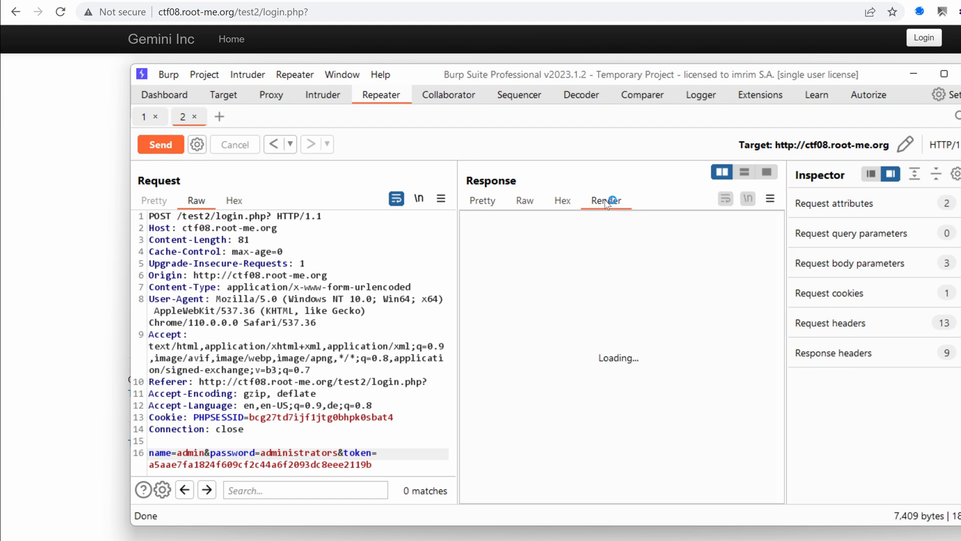
click(606, 201)
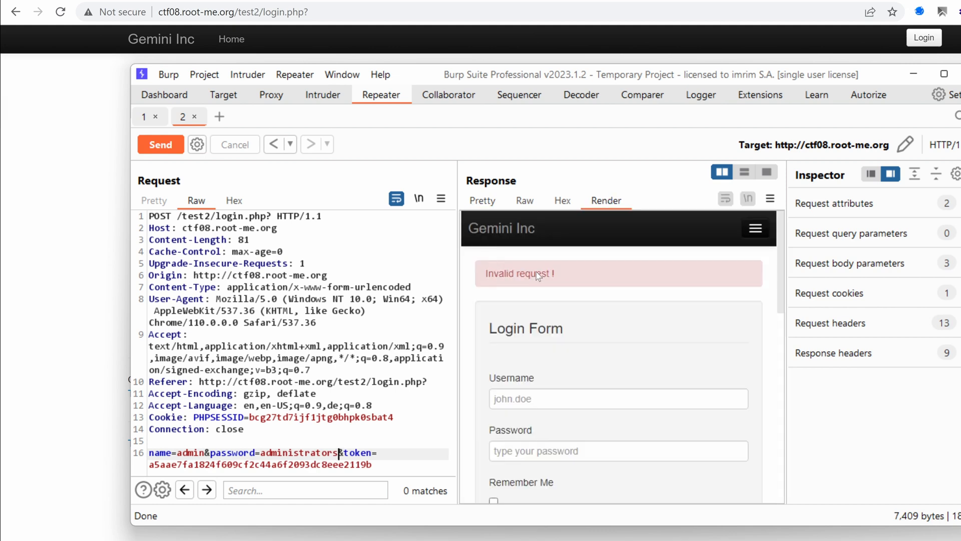
click(481, 200)
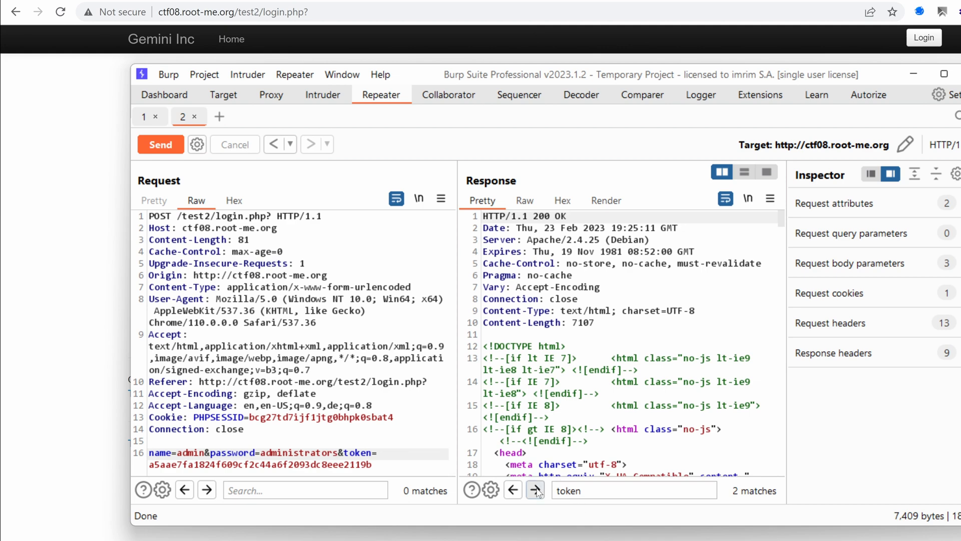
Copy the hidden token value from the reply into the request's token parameter and resend the login
click(535, 490)
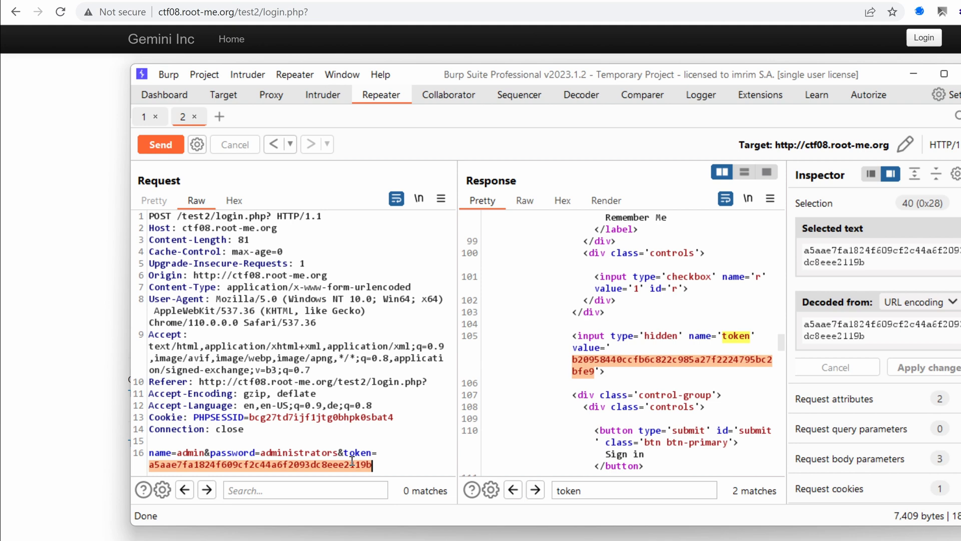
click(160, 144)
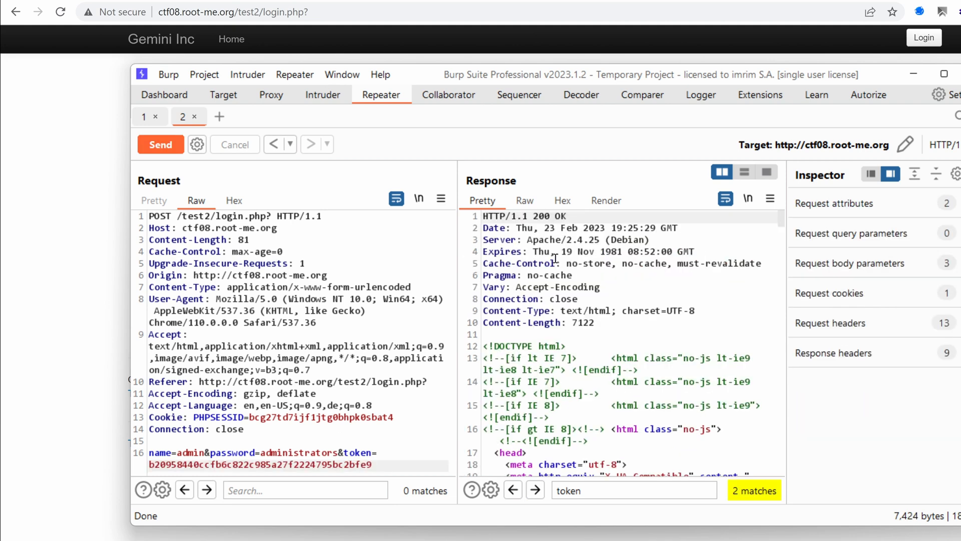
click(606, 201)
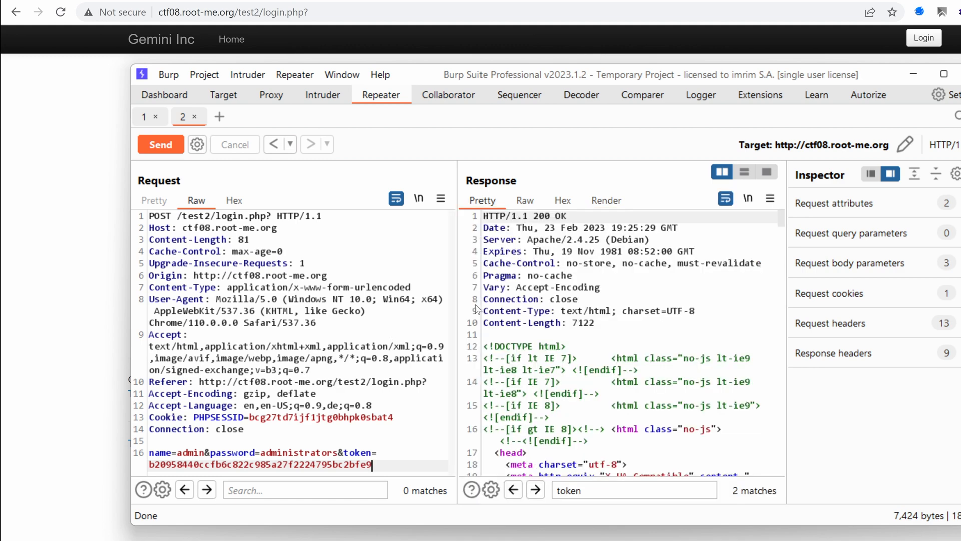
mouse_move(640, 129)
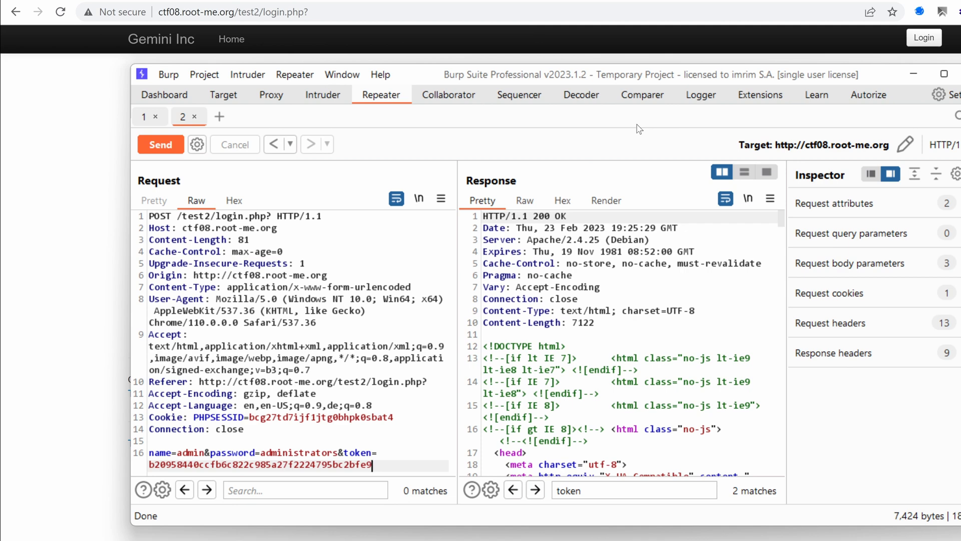
mouse_move(705, 80)
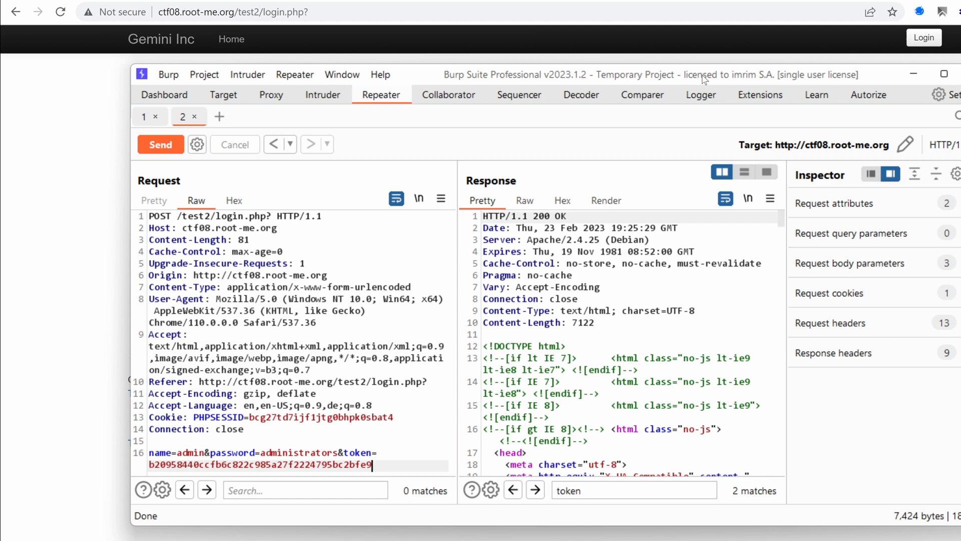
mouse_move(724, 109)
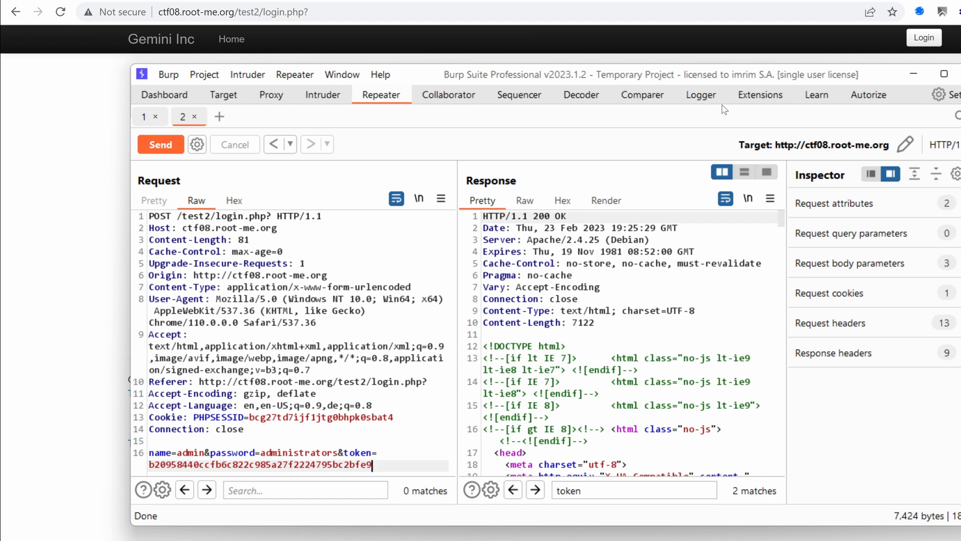
mouse_move(532, 130)
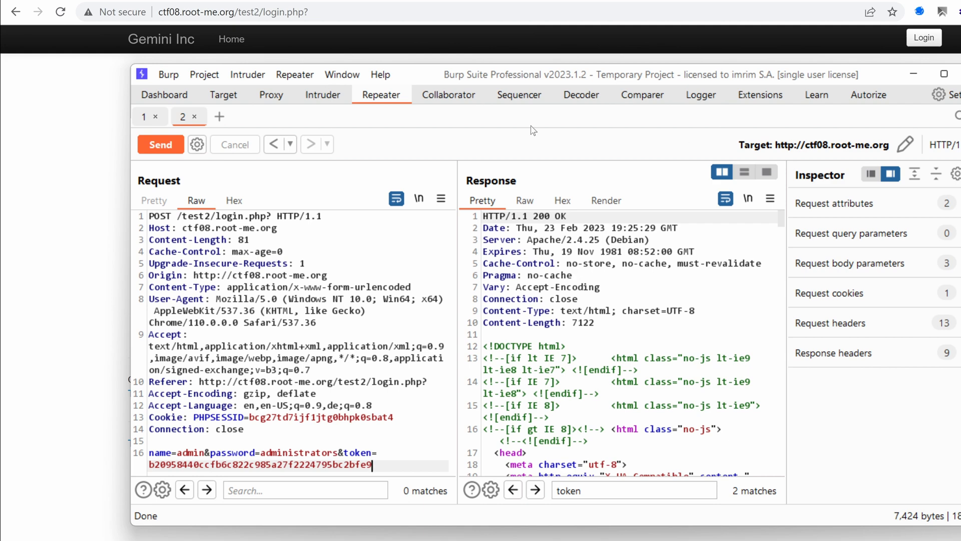
mouse_move(489, 133)
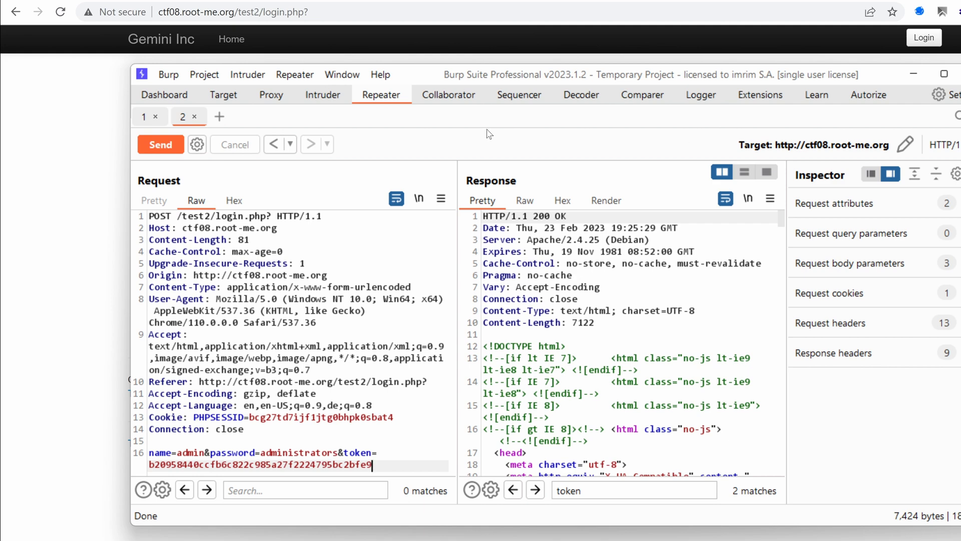
mouse_move(475, 132)
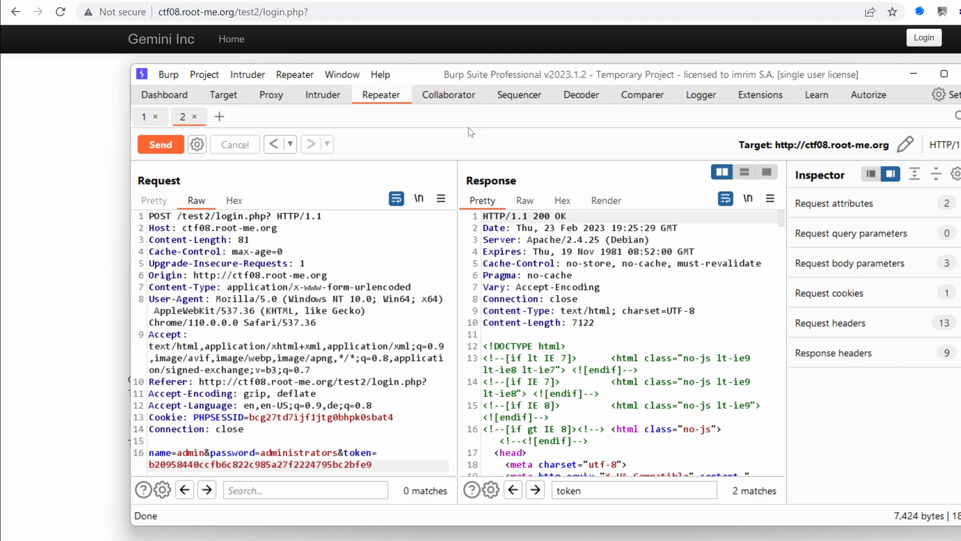
mouse_move(487, 132)
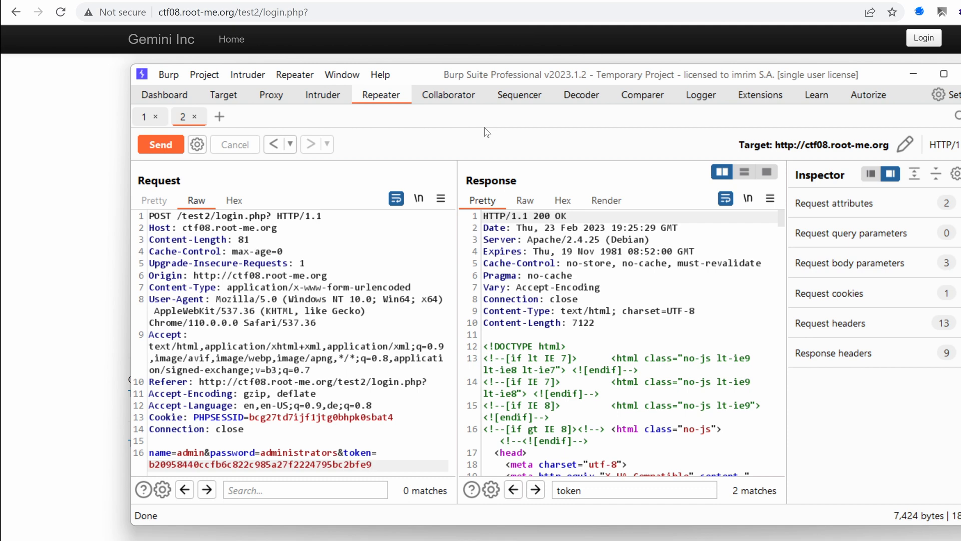
mouse_move(520, 133)
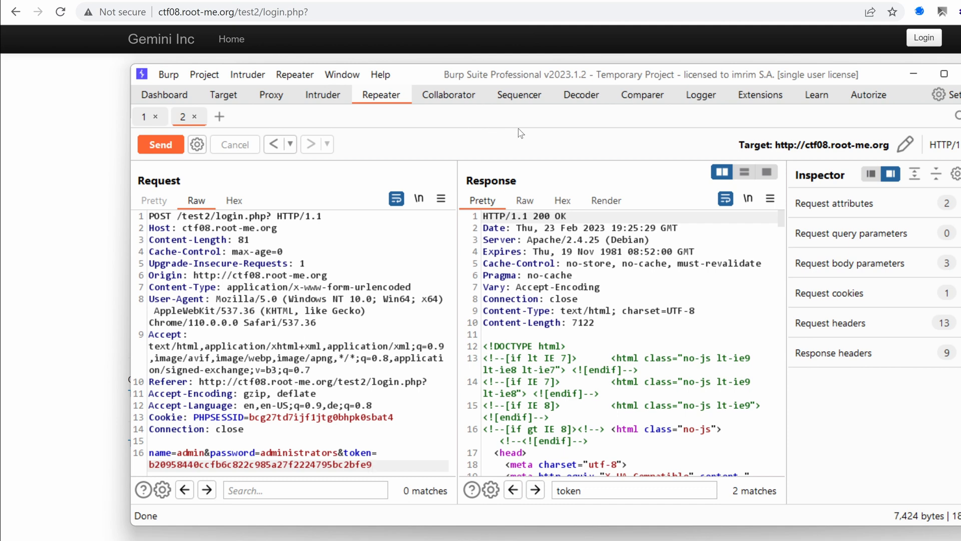
mouse_move(454, 156)
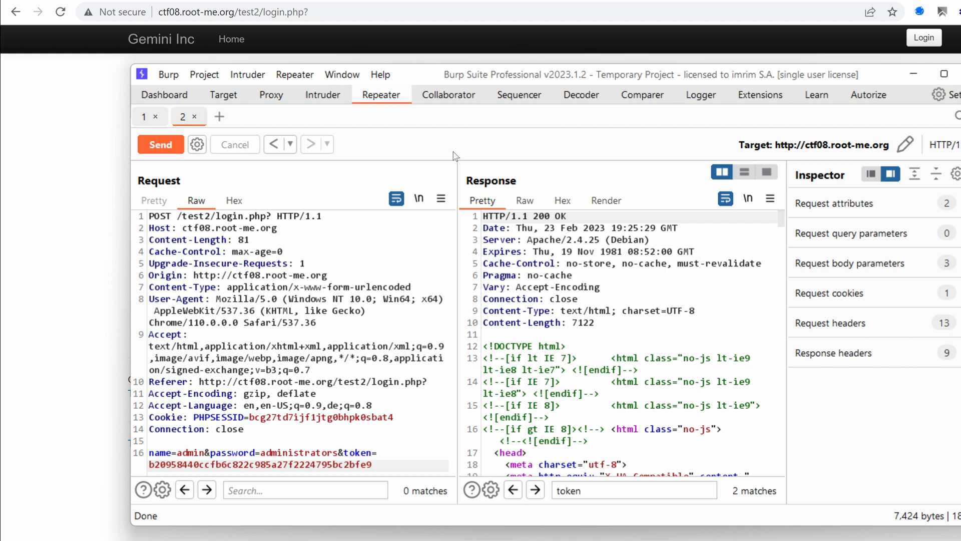
mouse_move(361, 239)
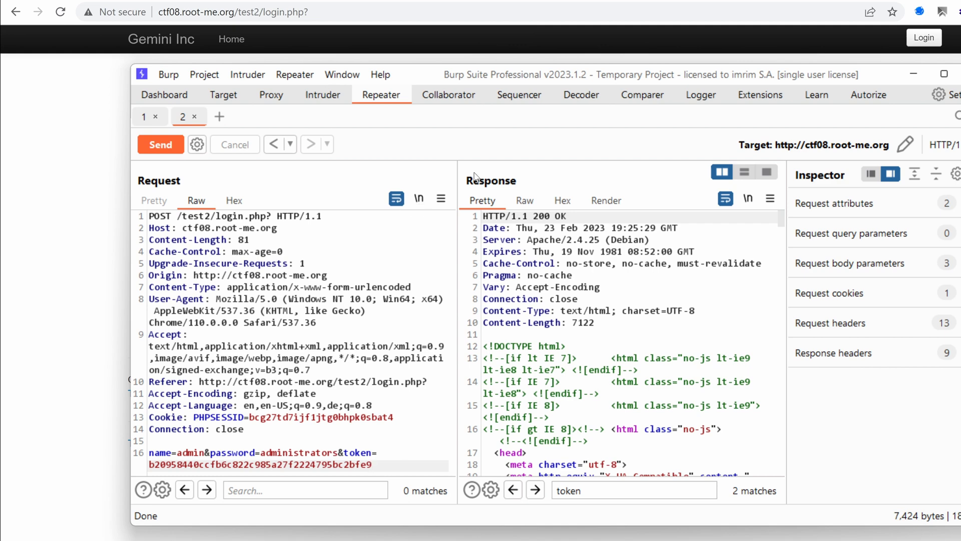
mouse_move(568, 131)
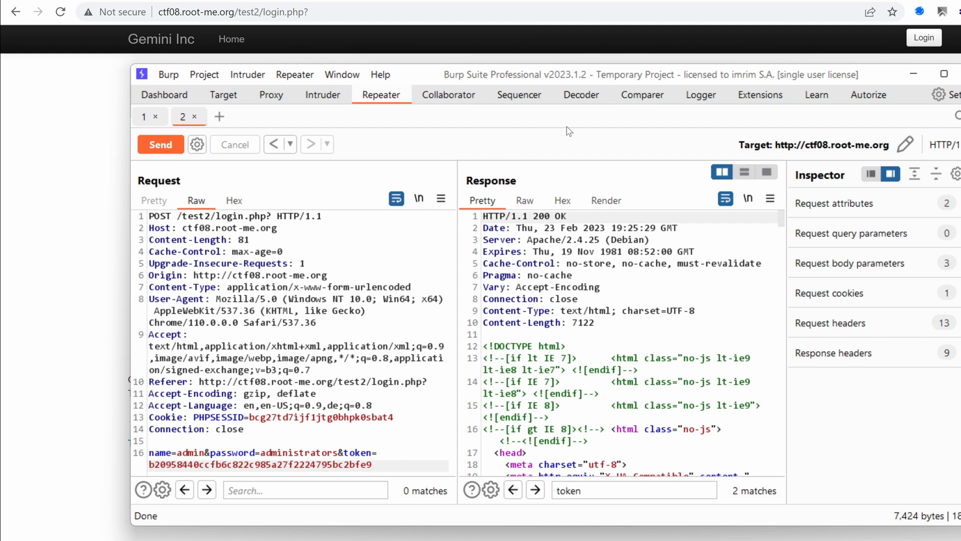
mouse_move(524, 133)
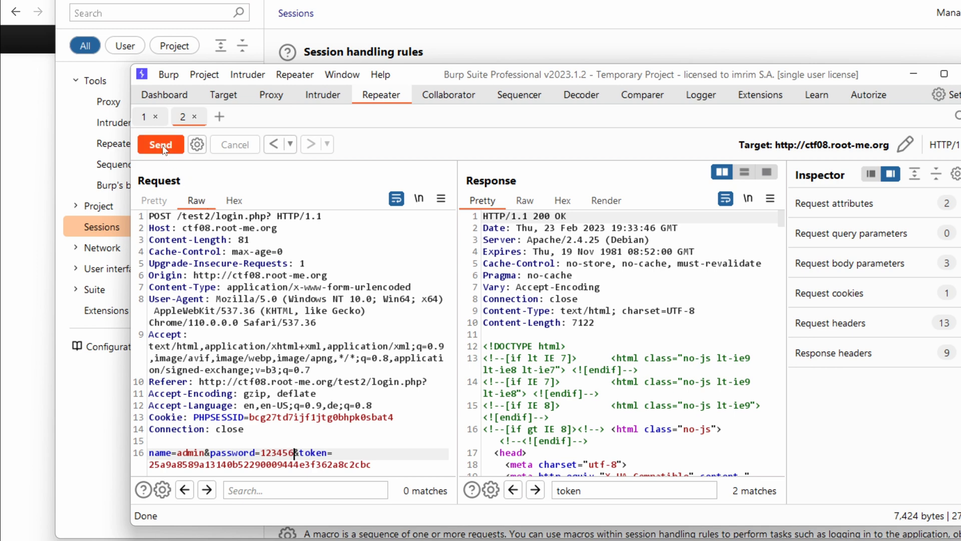
click(160, 144)
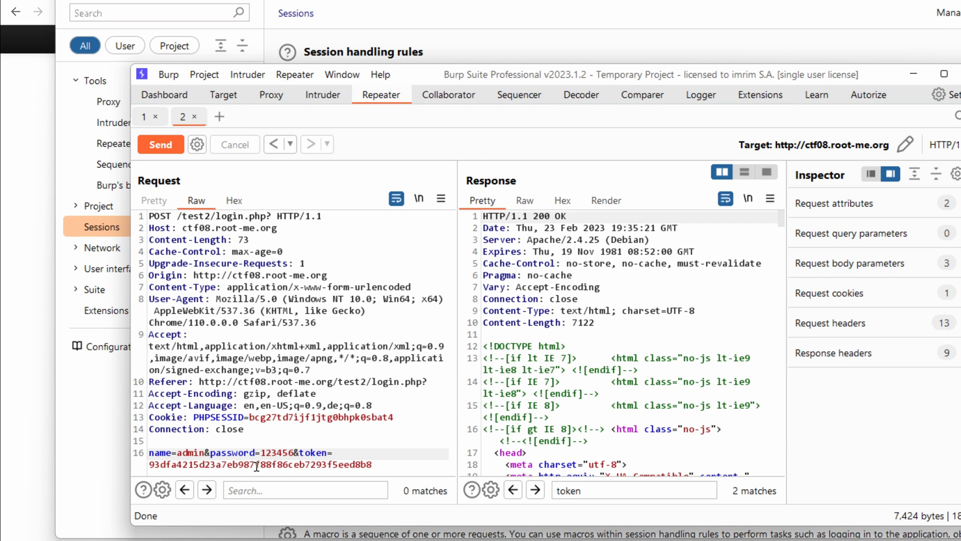
click(606, 201)
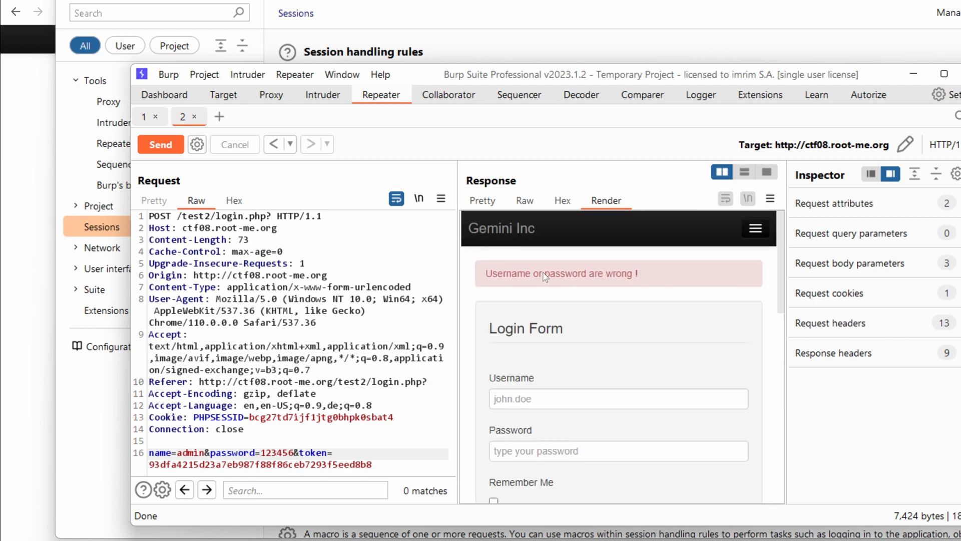
mouse_move(500, 228)
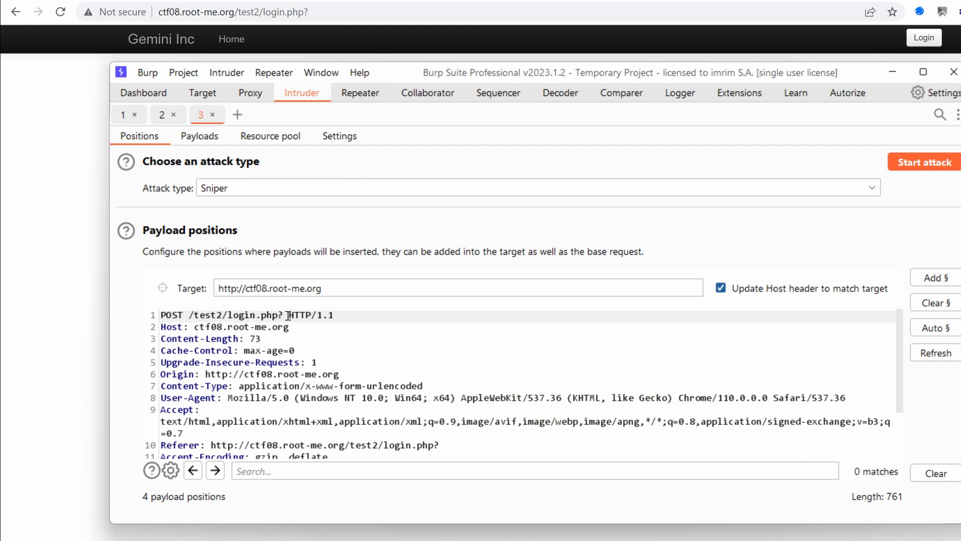
scroll(down, 3)
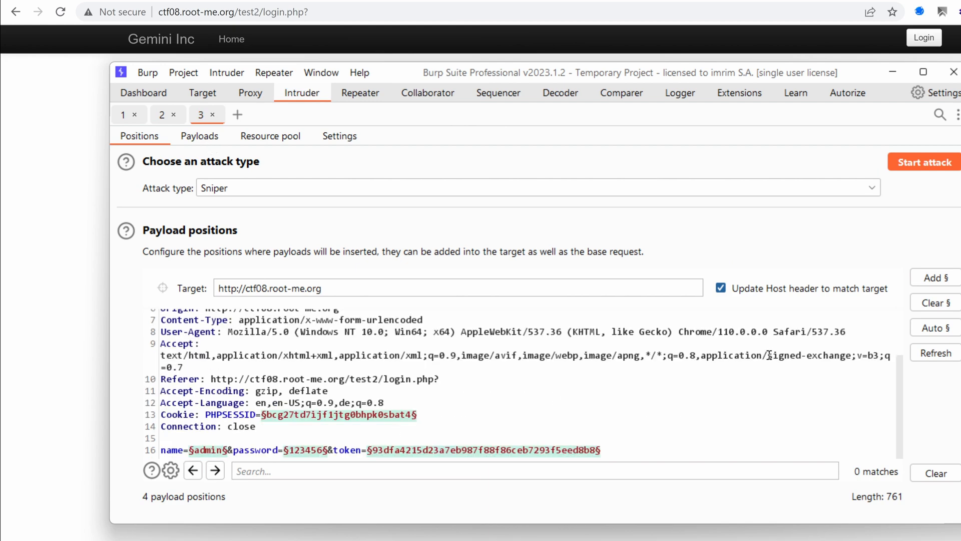
click(934, 303)
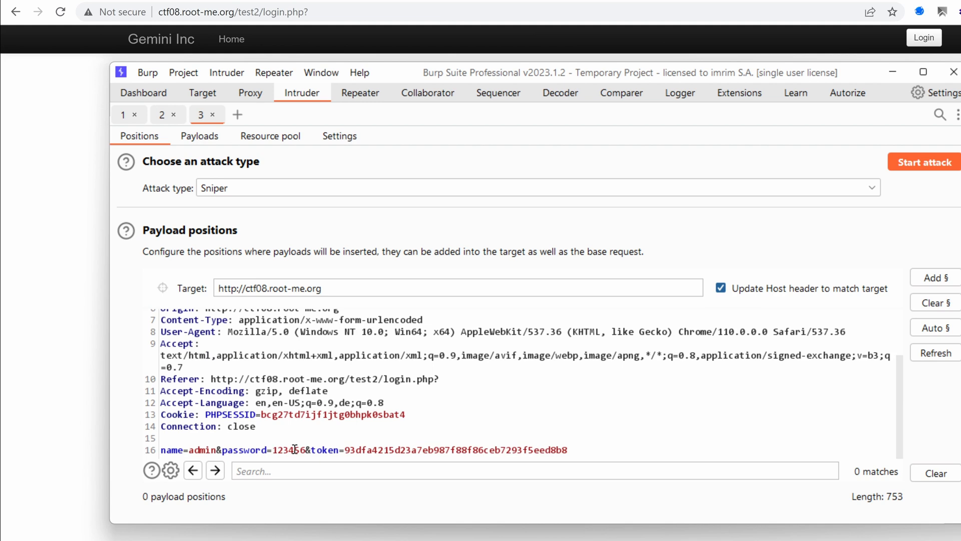
double_click(287, 450)
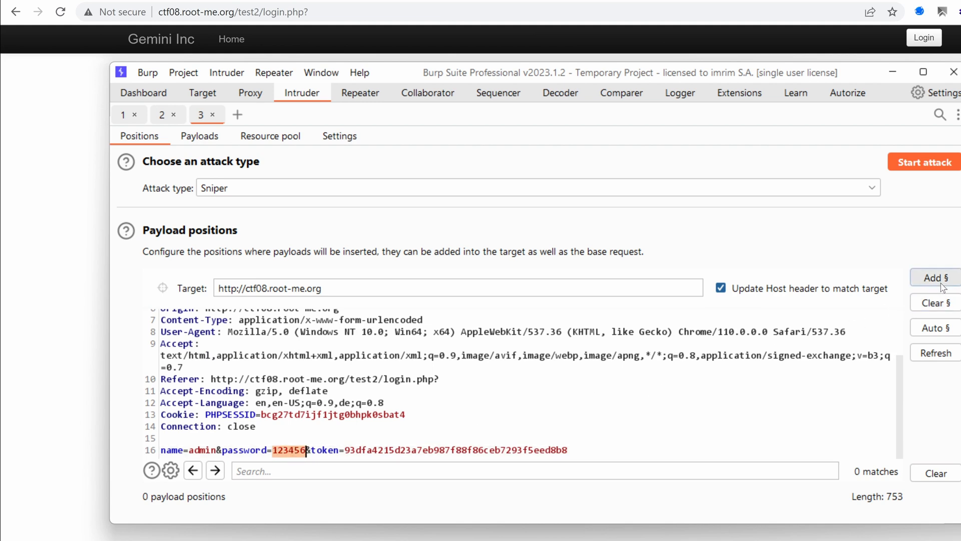
click(932, 277)
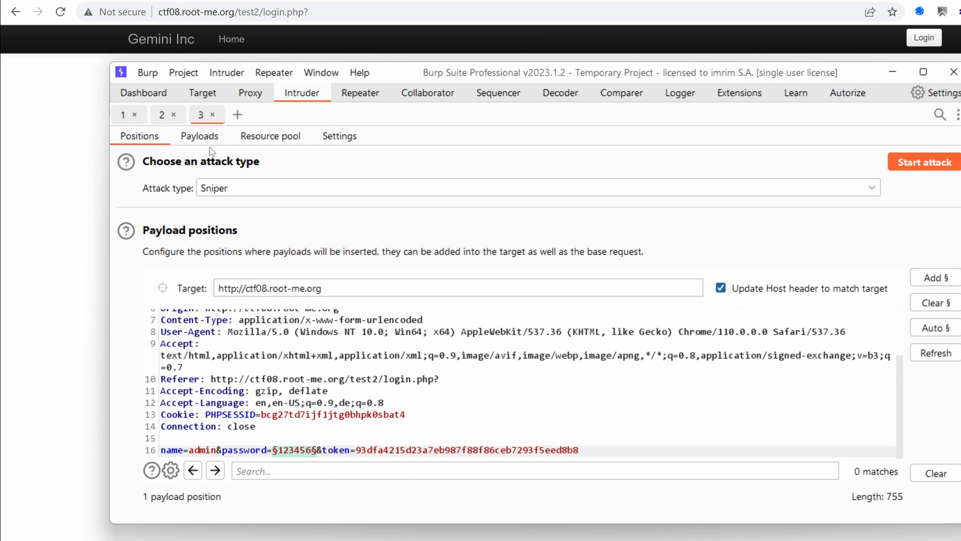
click(199, 135)
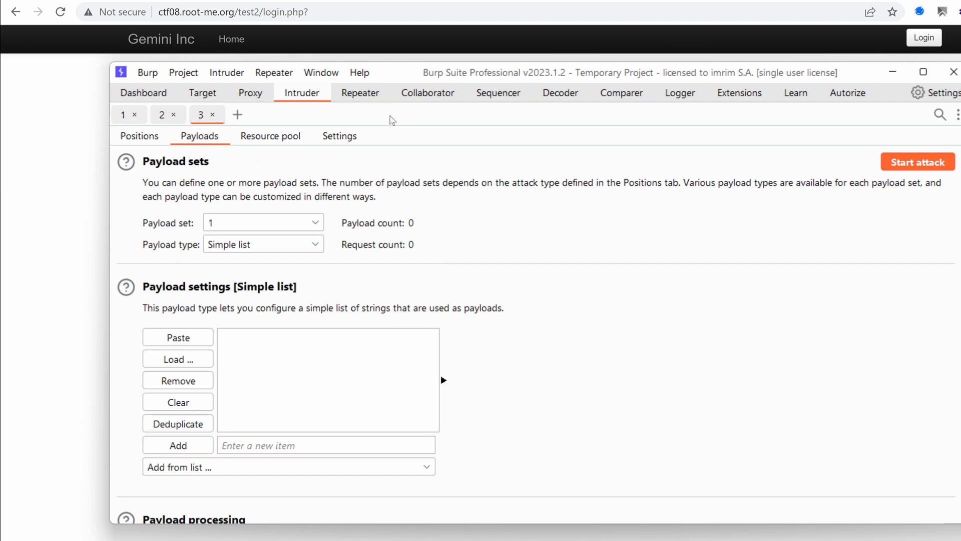
mouse_move(527, 176)
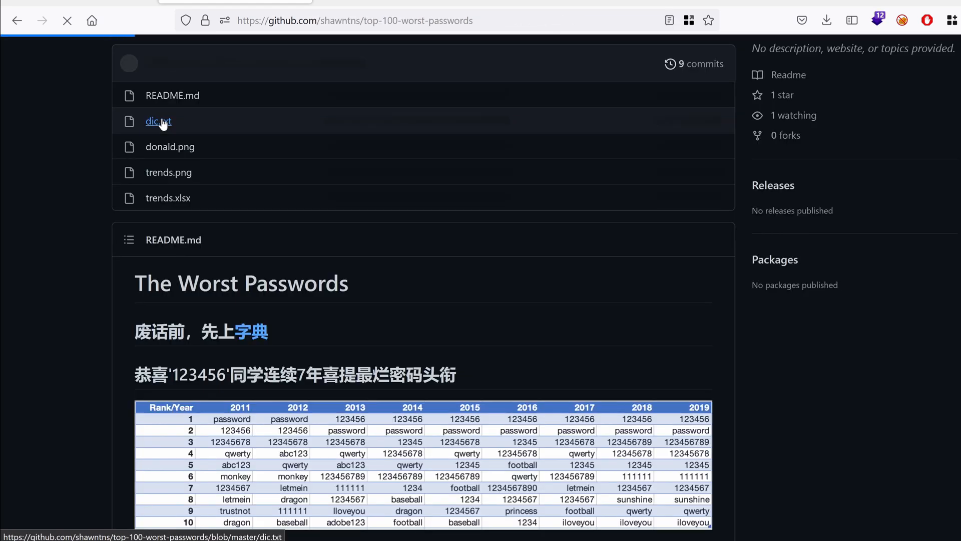
Copy the raw dic.txt worst-passwords list from GitHub and paste its 105 entries into the payload list
click(154, 121)
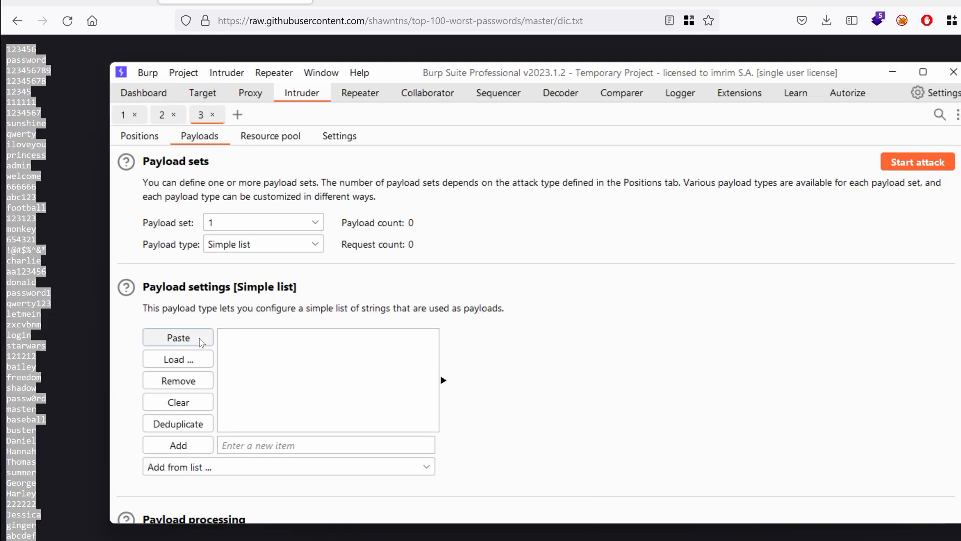
click(178, 337)
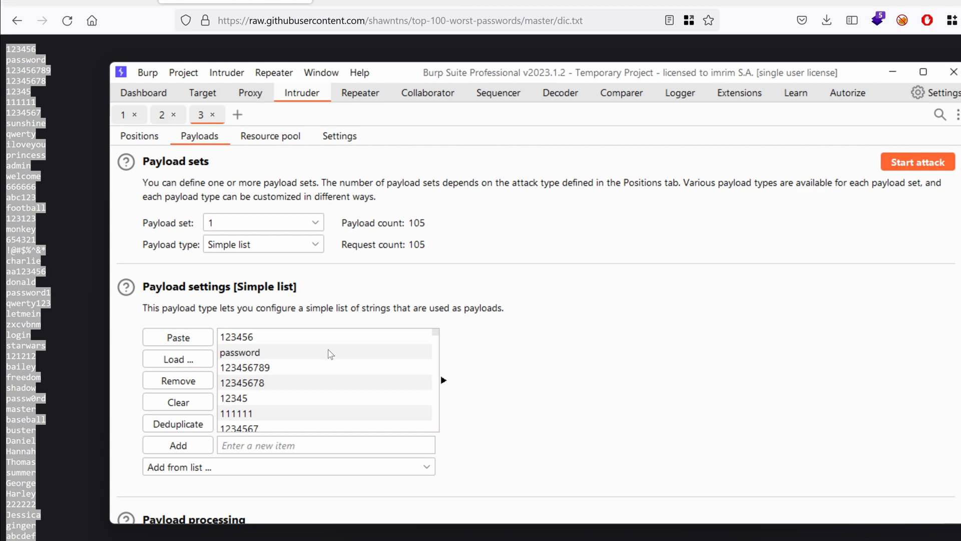
mouse_move(728, 204)
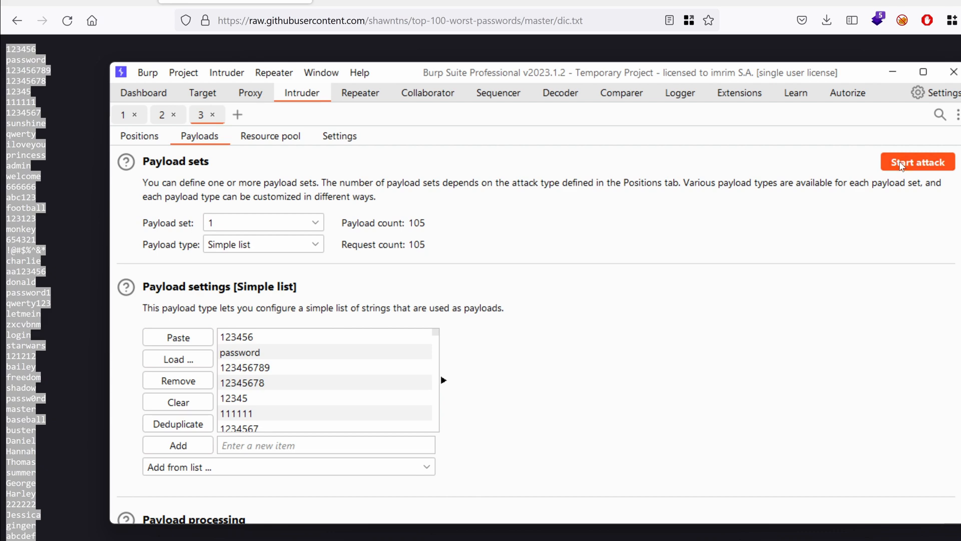
Launch the password attack, sort results by length and view a response showing 'Invalid request!'
click(917, 162)
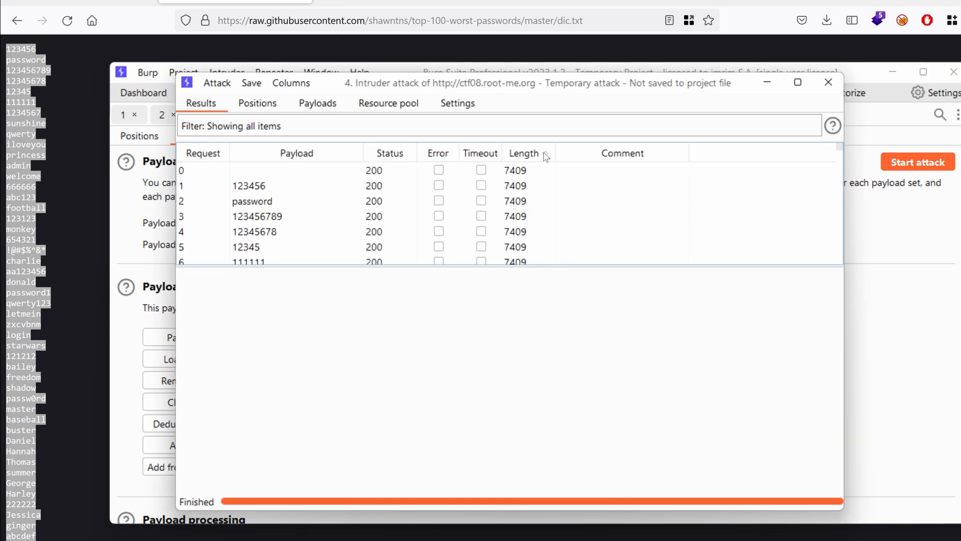
click(524, 152)
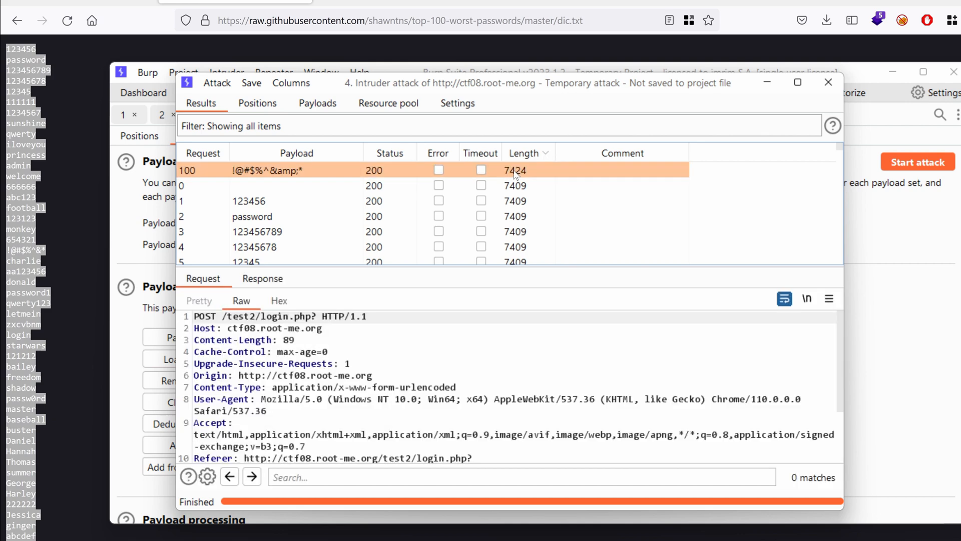
mouse_move(269, 289)
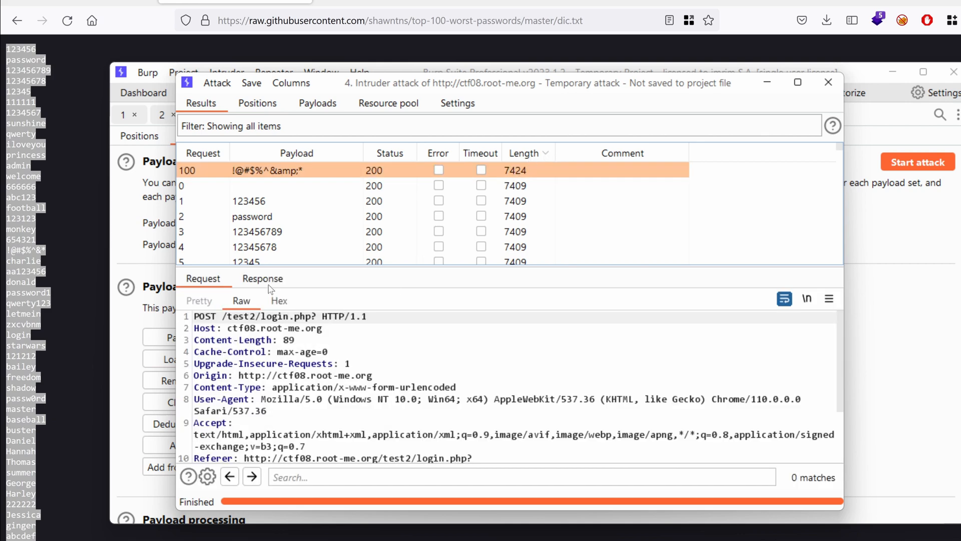
click(262, 279)
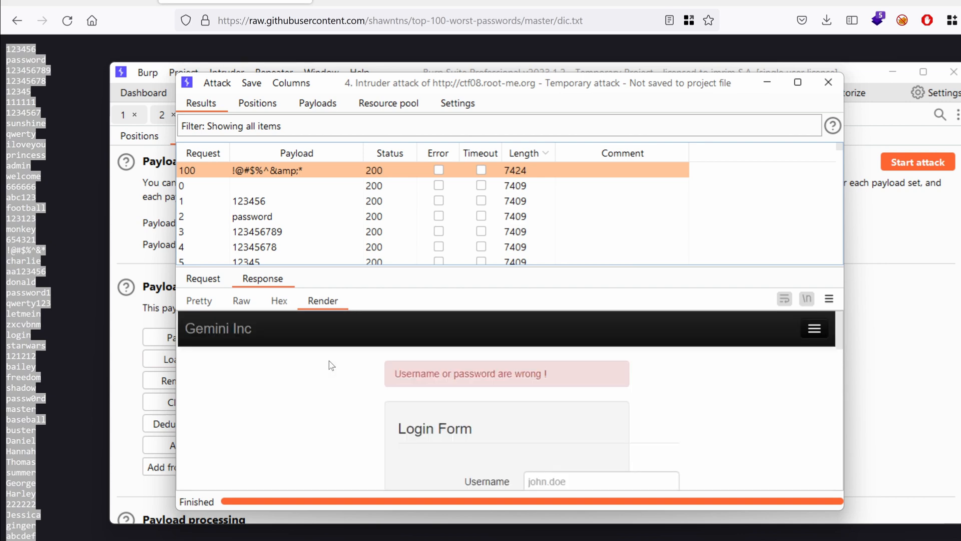
mouse_move(500, 276)
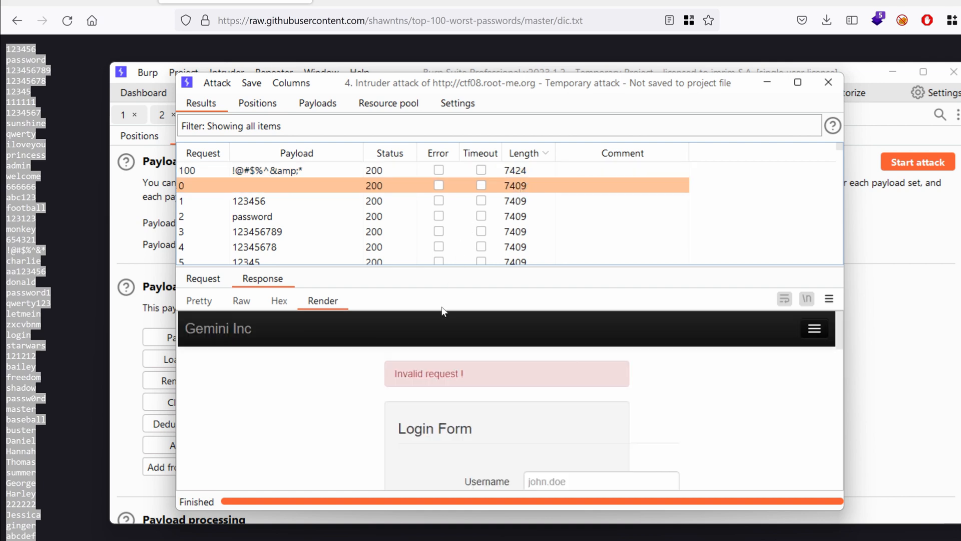
mouse_move(421, 380)
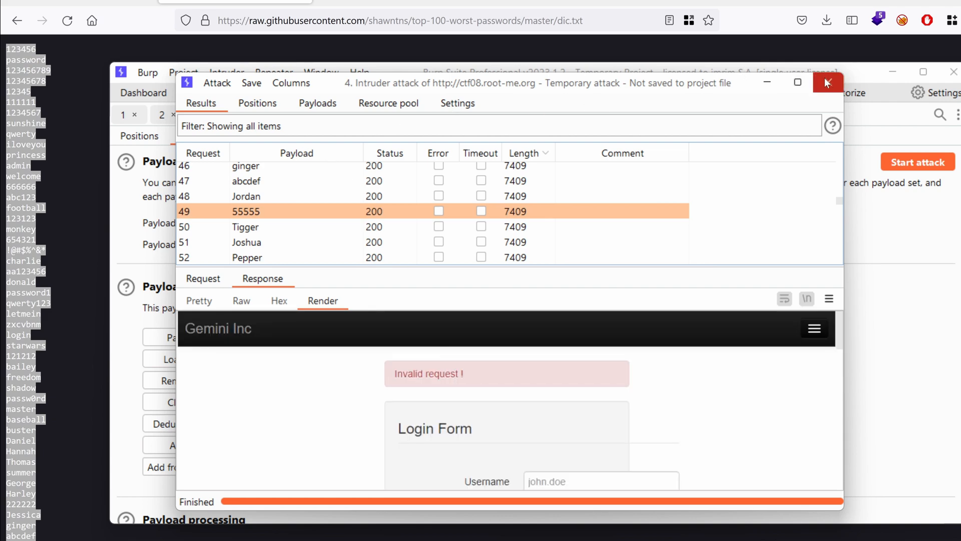
Close the finished attack window and discard its results without saving
click(828, 83)
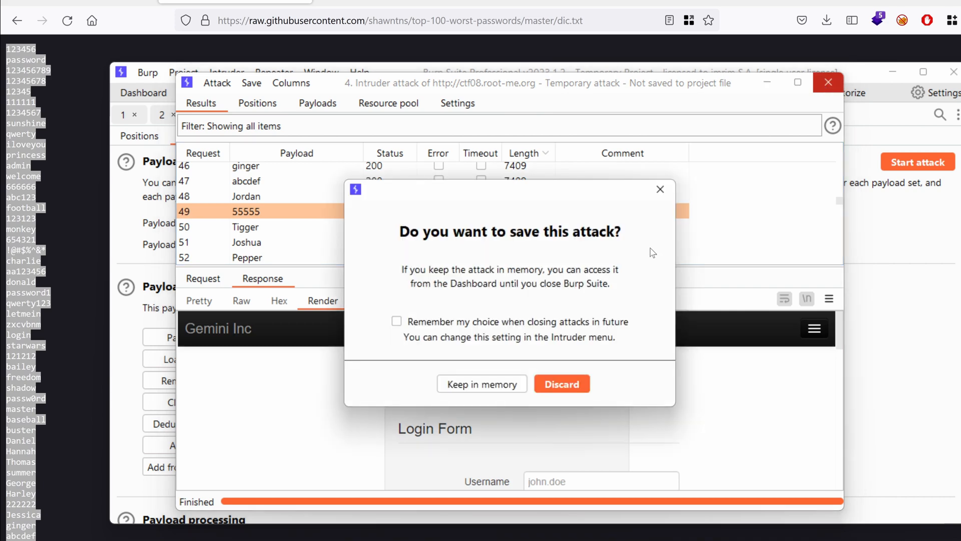
mouse_move(560, 384)
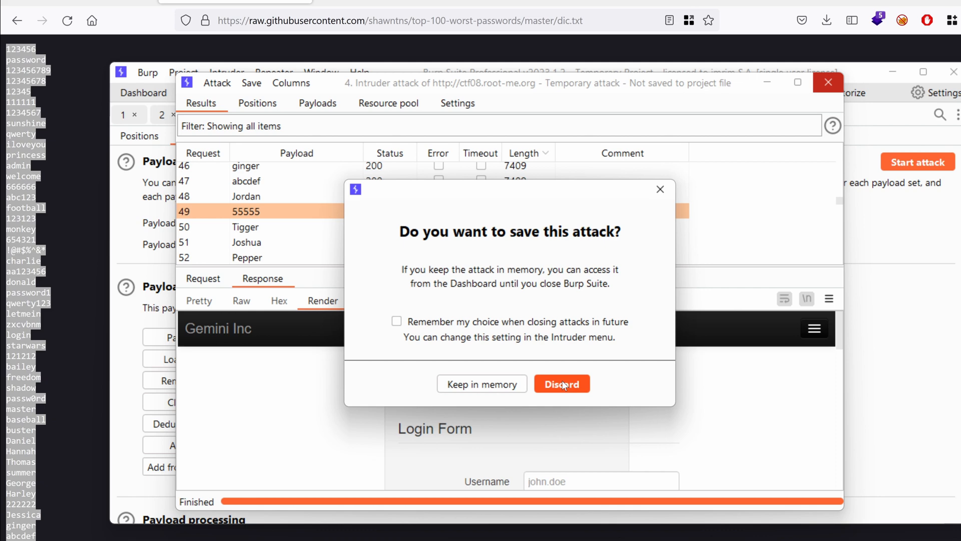
click(561, 384)
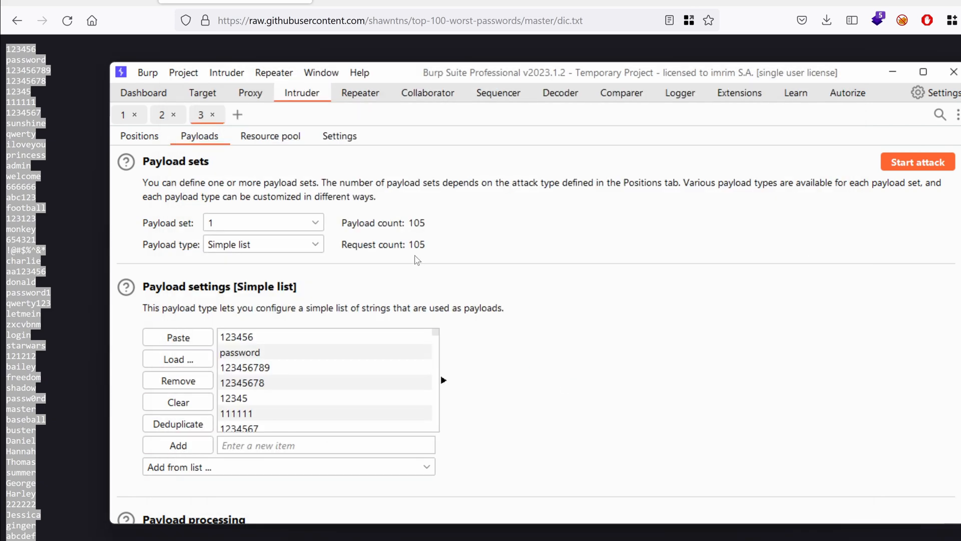
mouse_move(301, 157)
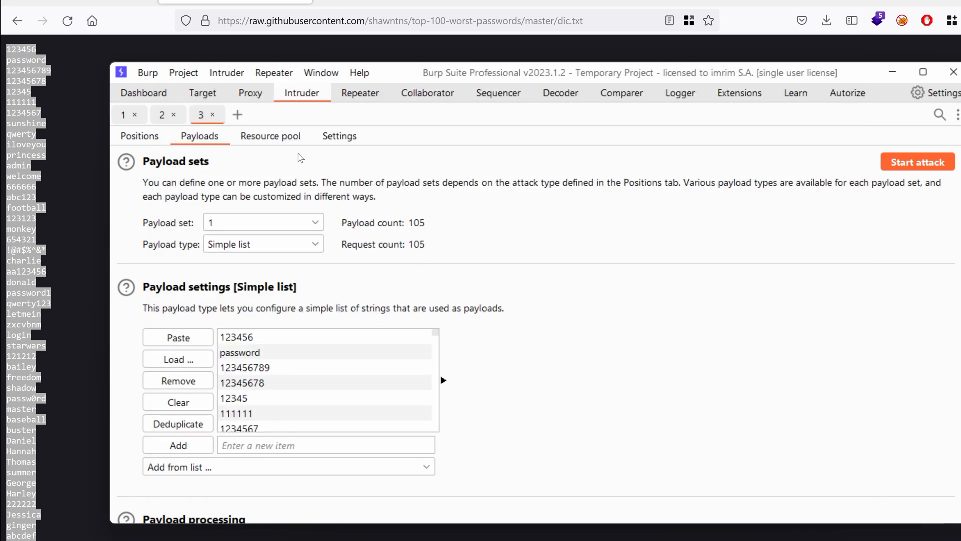
mouse_move(277, 144)
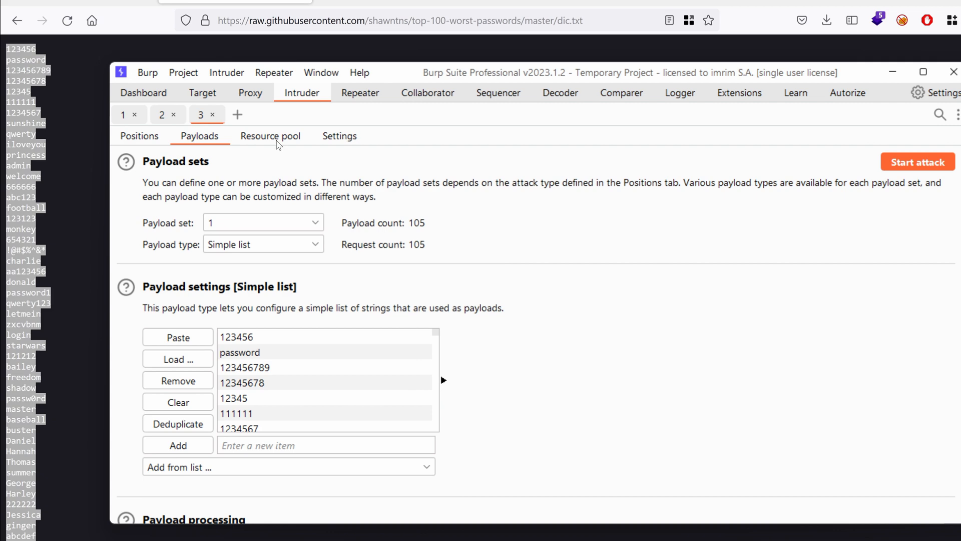
Create a new resource pool with 1 maximum concurrent request and a 300 ms delay between requests
click(270, 135)
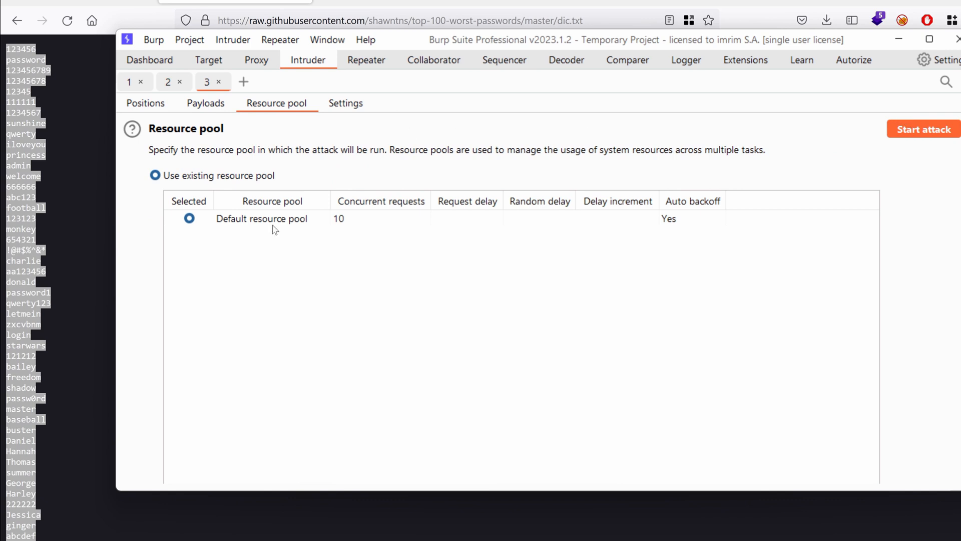
scroll(down, 3)
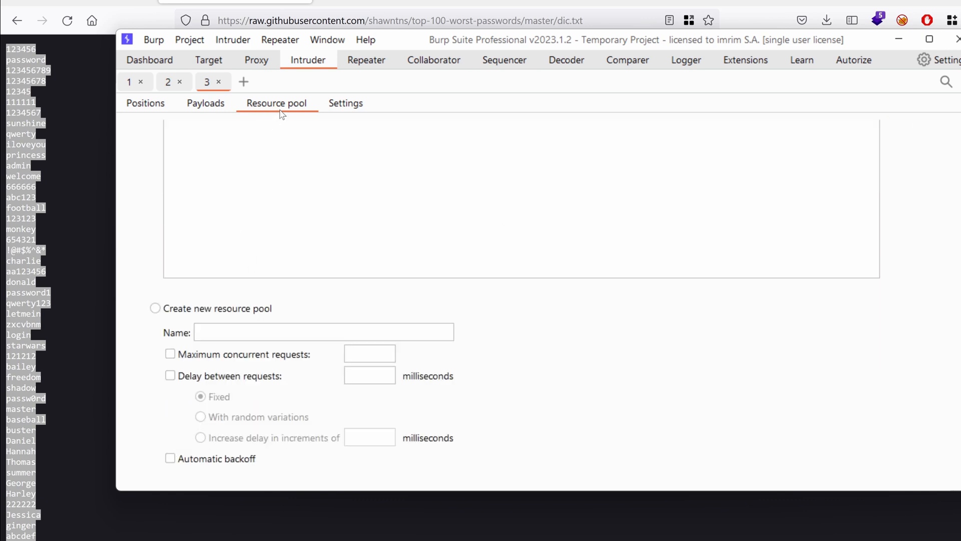
mouse_move(155, 307)
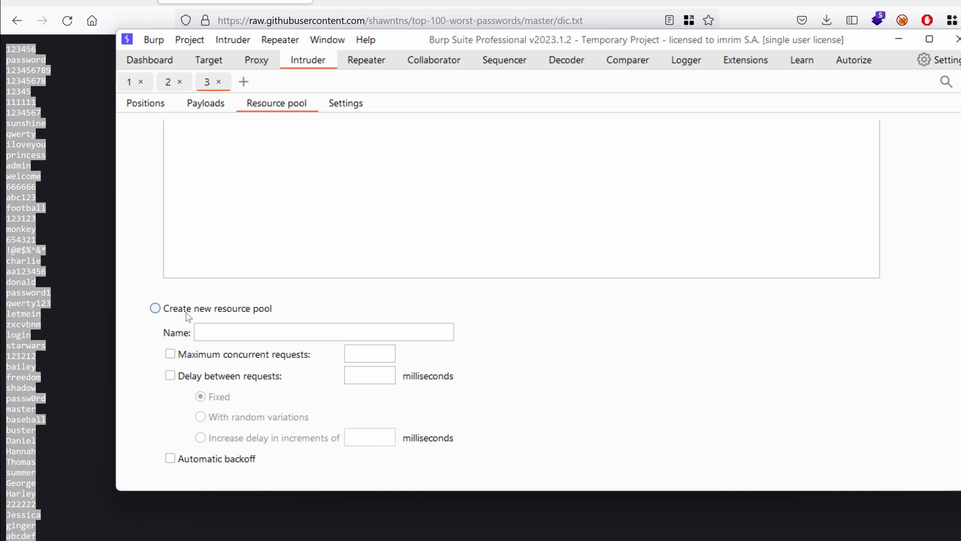
click(155, 307)
text(slow and steady)
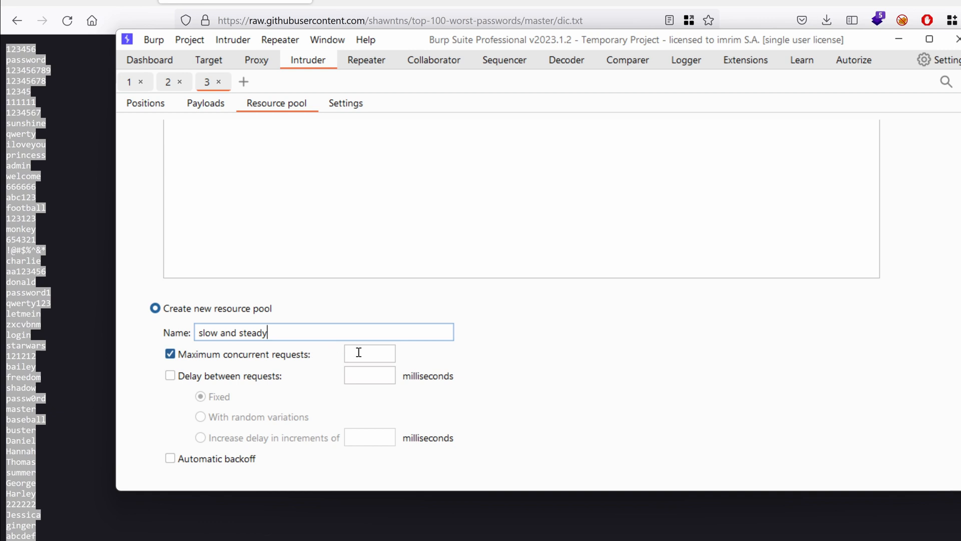
text(1)
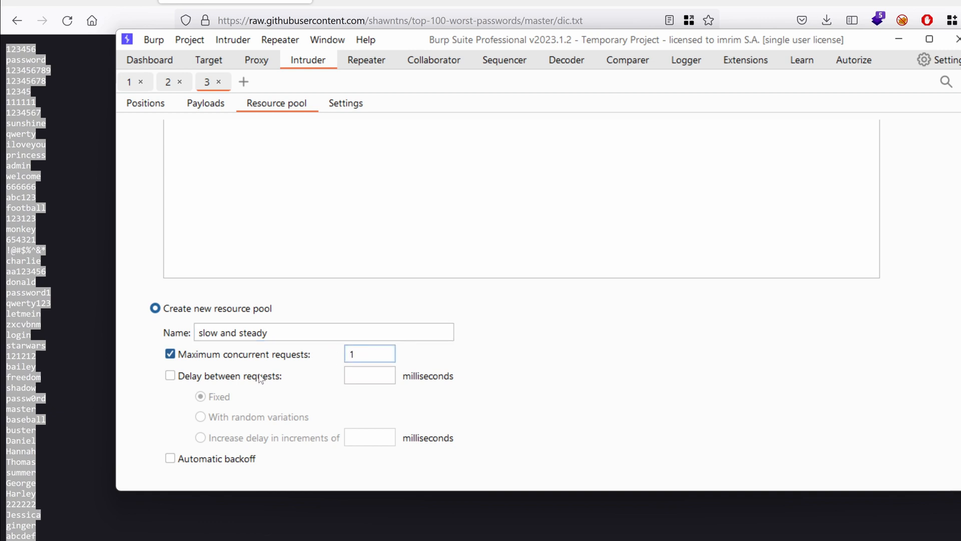
click(170, 375)
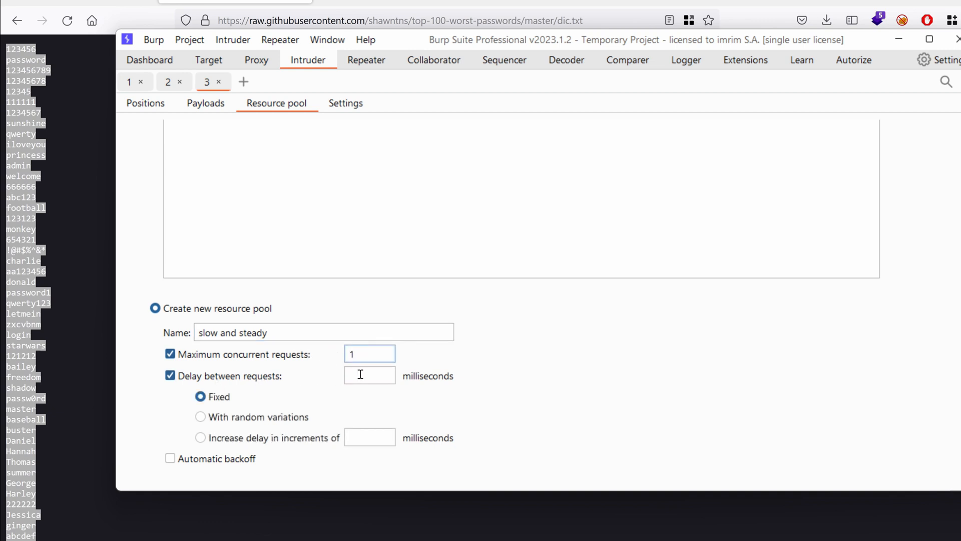
text(300)
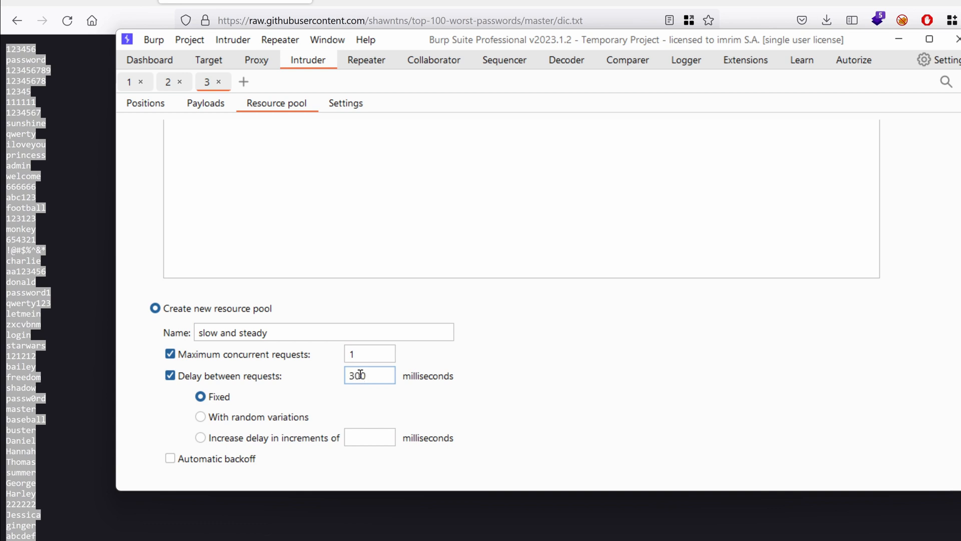
mouse_move(521, 343)
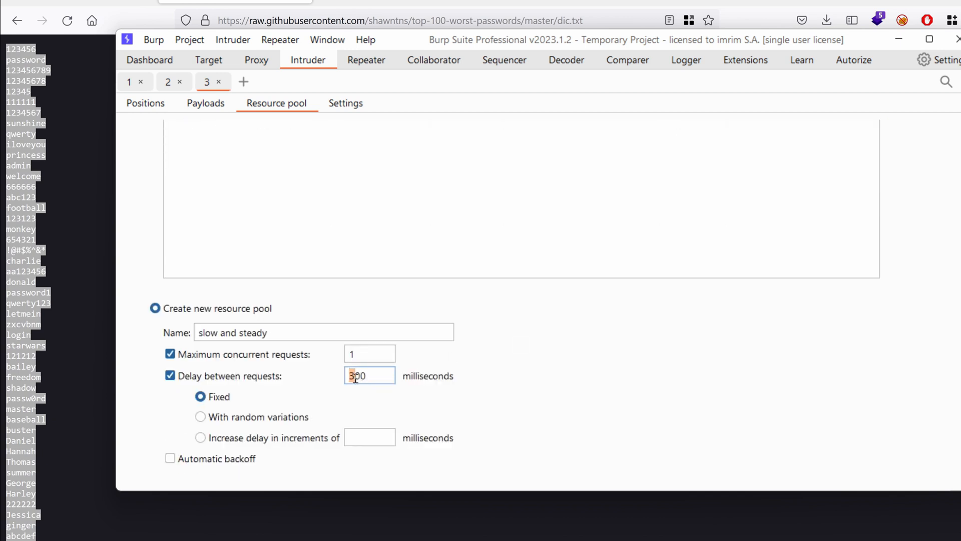
scroll(up, 3)
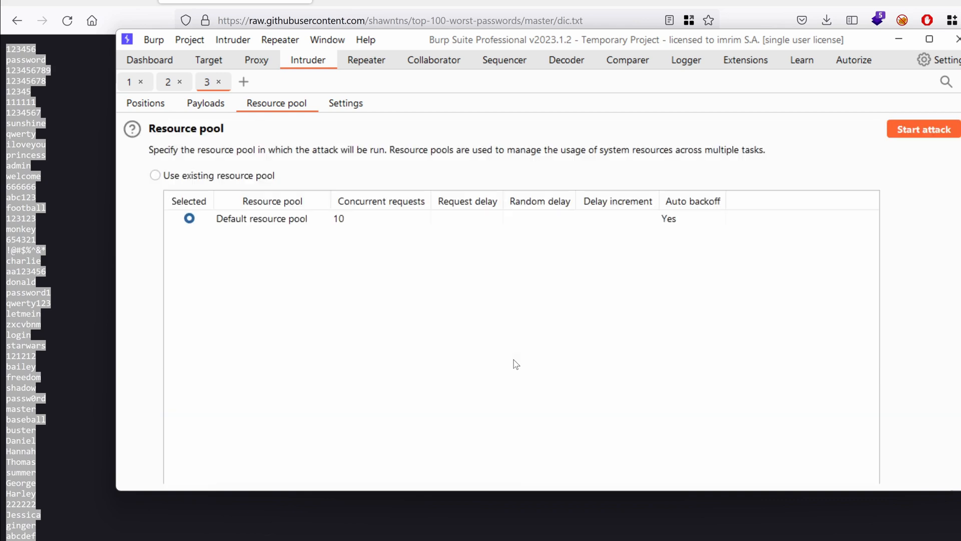
mouse_move(794, 216)
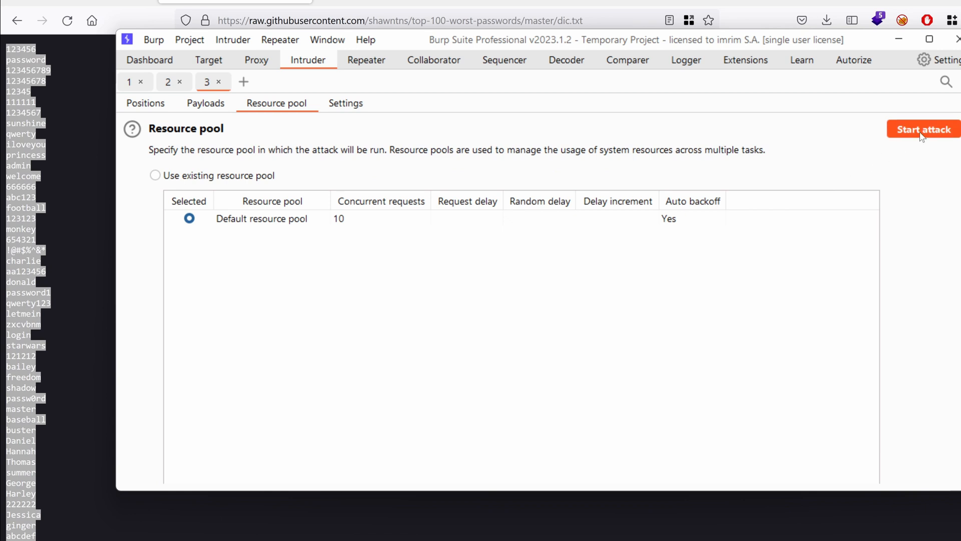
Relaunch the attack with the new pool and view a password attempt's request and rendered response
click(922, 129)
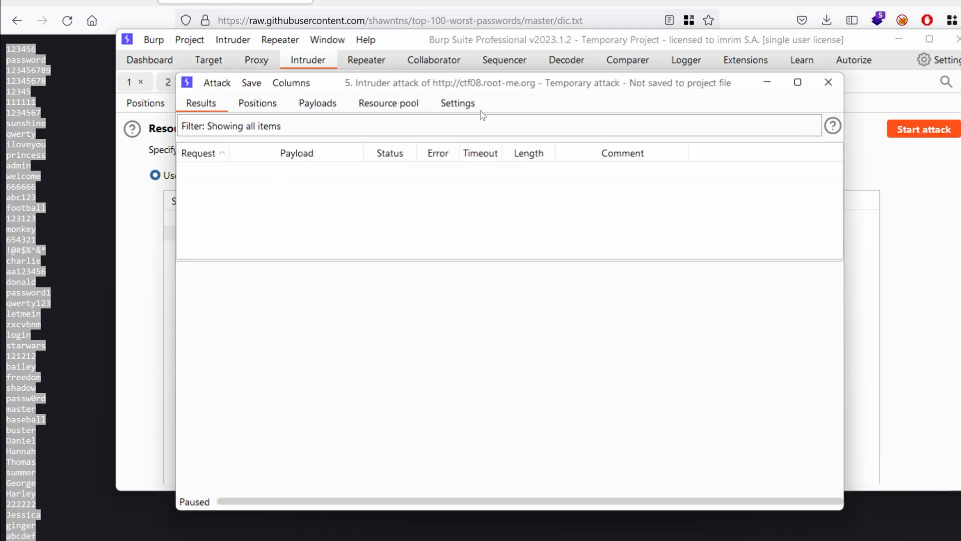
click(252, 200)
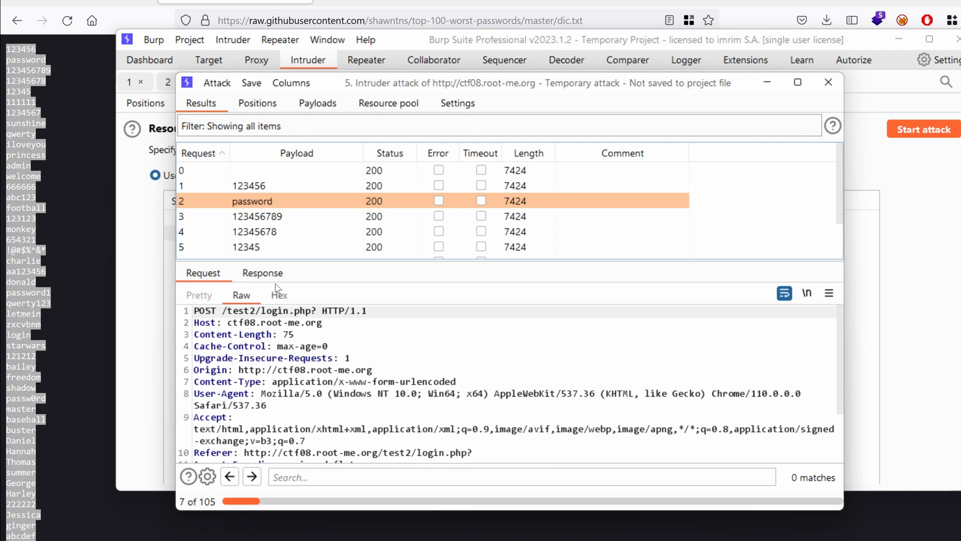
click(262, 272)
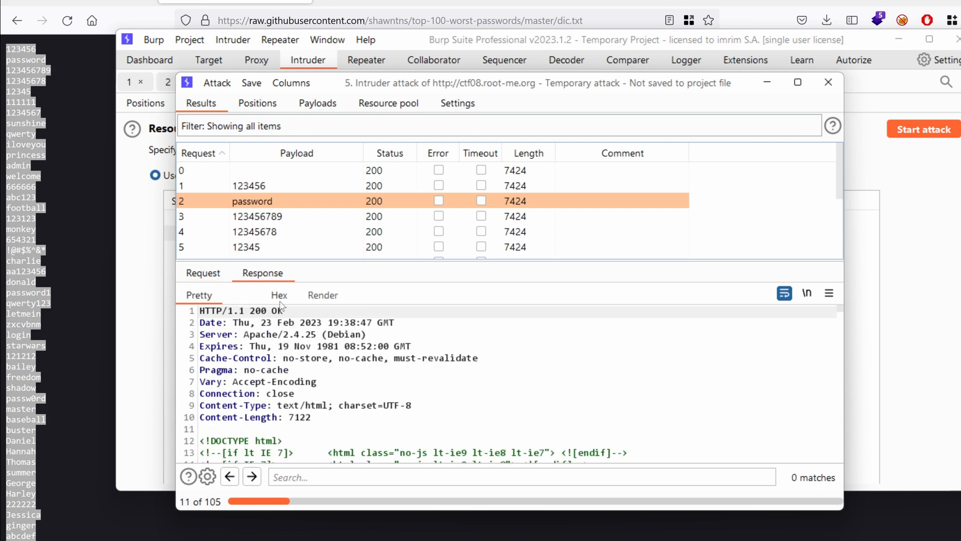
click(321, 294)
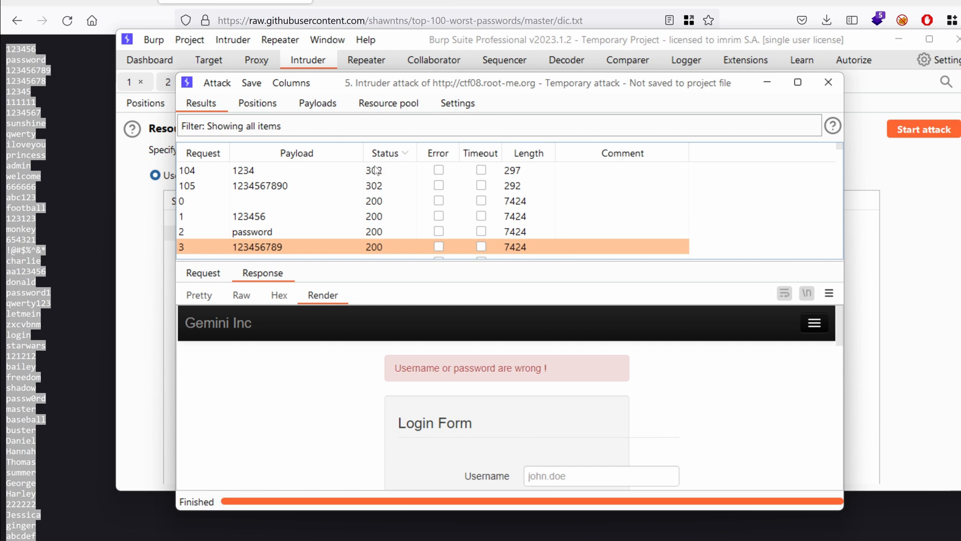
mouse_move(375, 189)
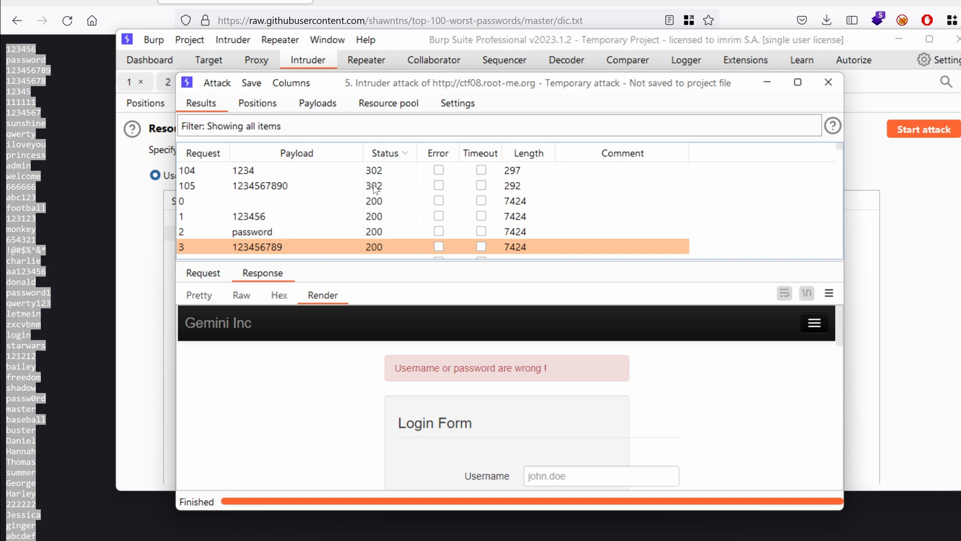
Inspect the 302 redirect attempt's raw request, dismissing the highlight colour menu
click(198, 294)
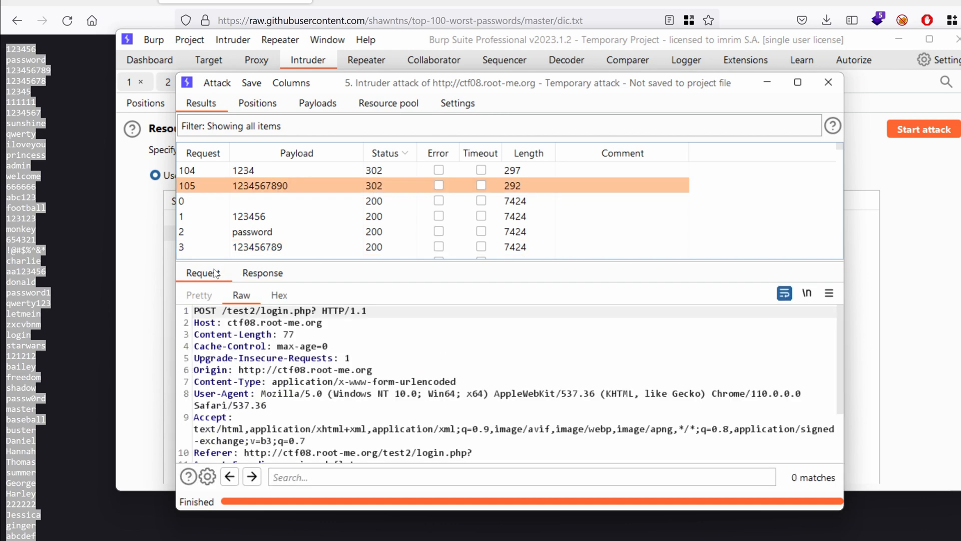
scroll(down, 3)
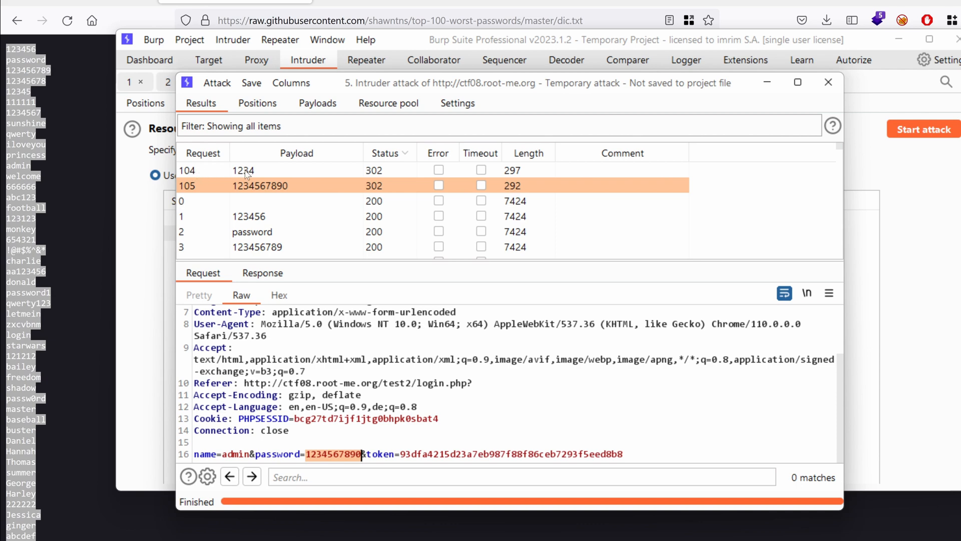
click(246, 170)
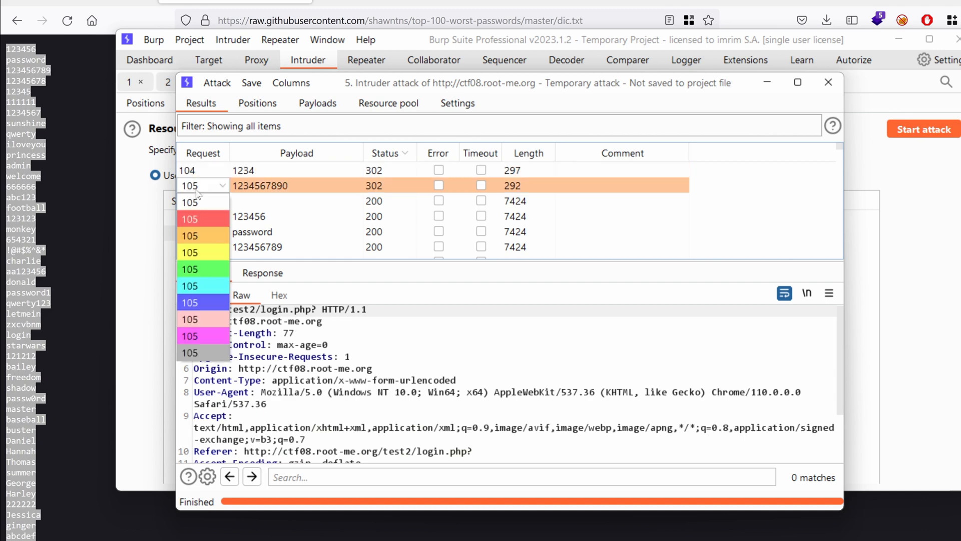
click(202, 185)
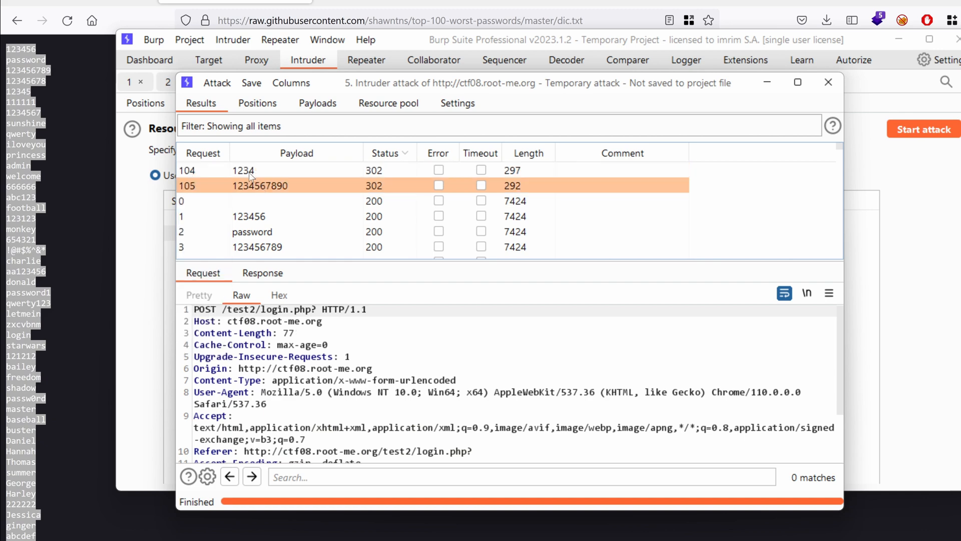
click(249, 170)
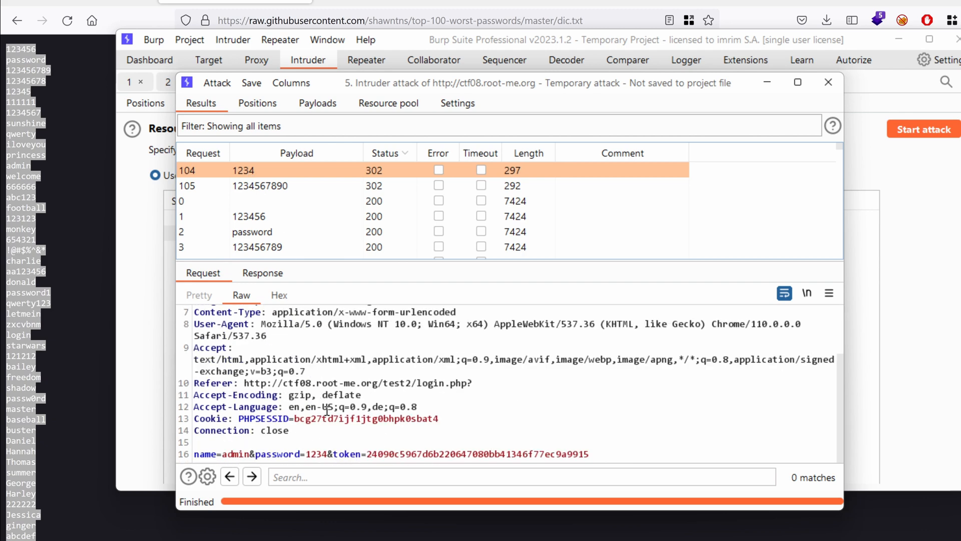
double_click(312, 455)
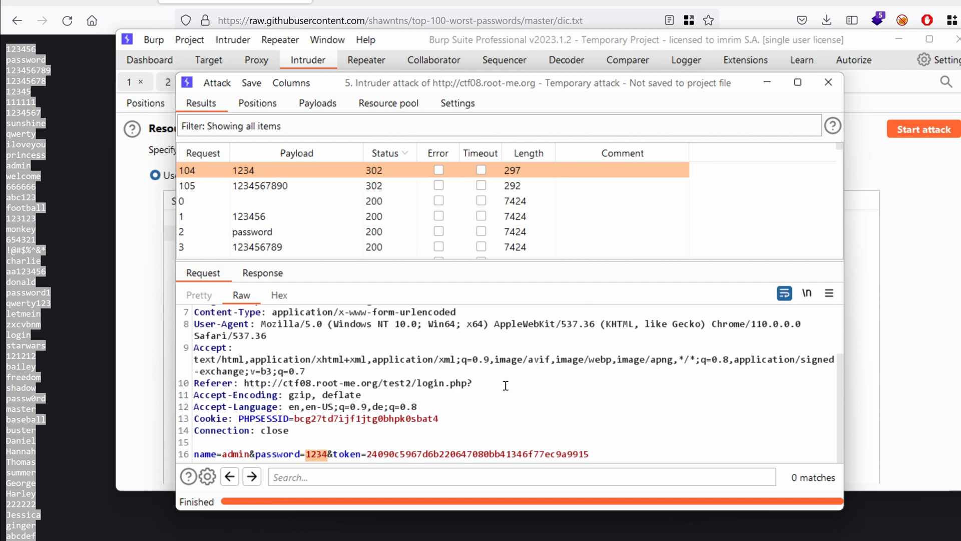
mouse_move(572, 89)
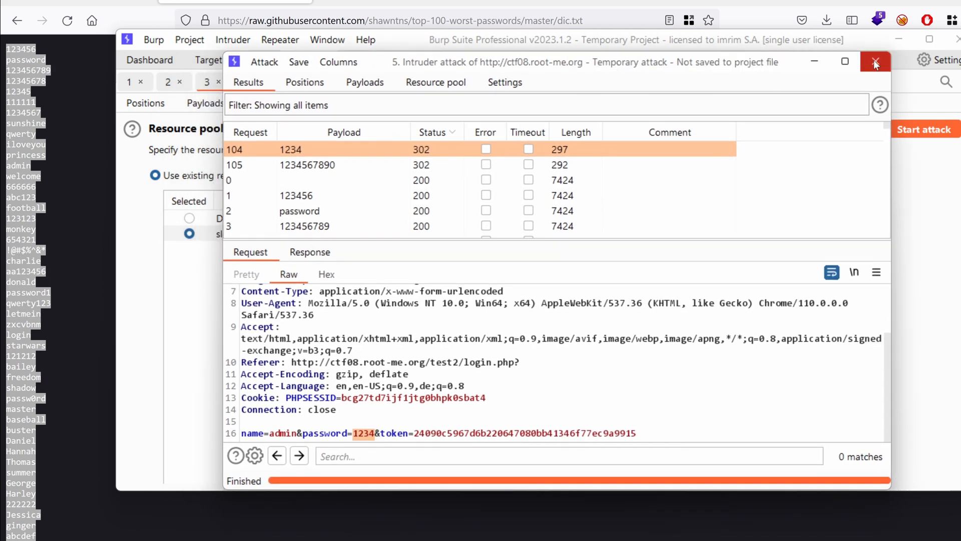
Close the finished Intruder attack window and discard it without saving
click(876, 61)
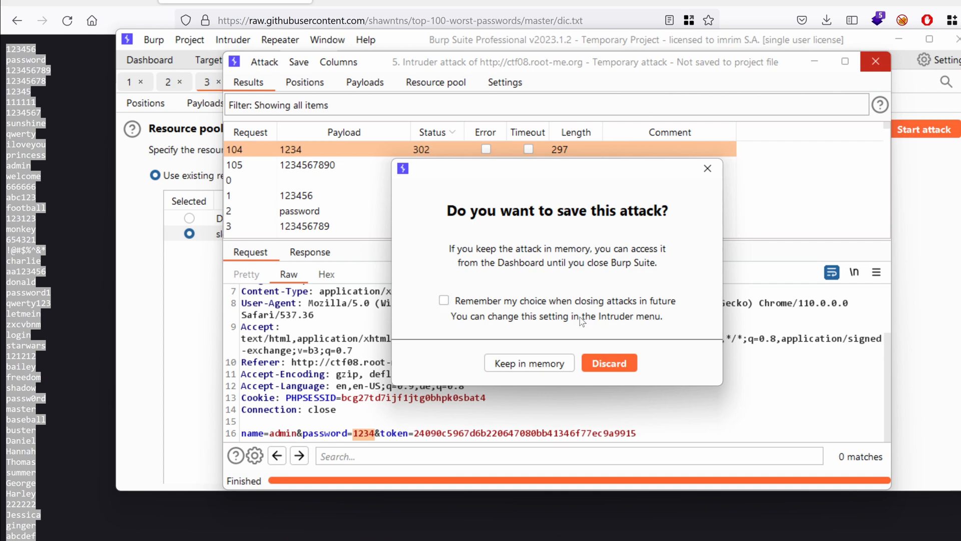
click(608, 362)
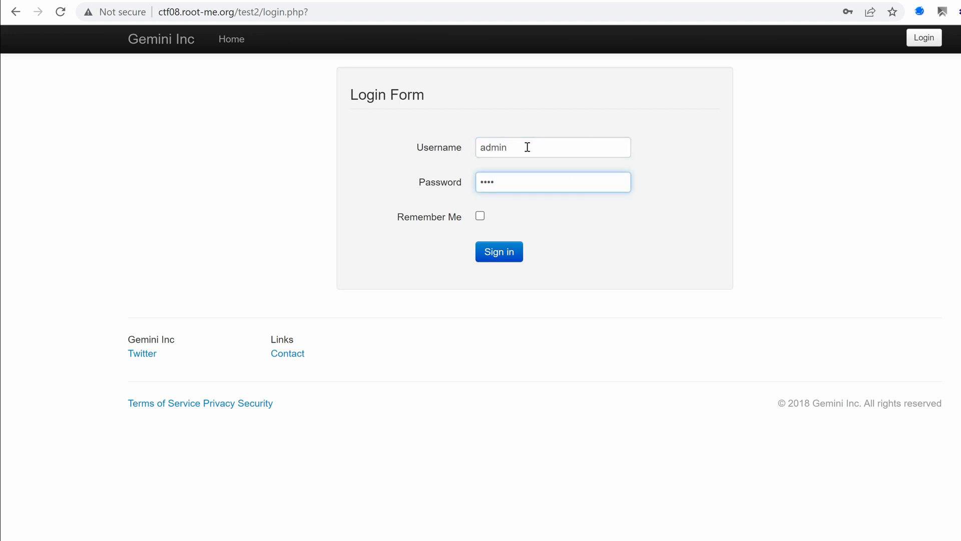
Submit the admin login with the found password and dismiss the breached-password warning
click(499, 251)
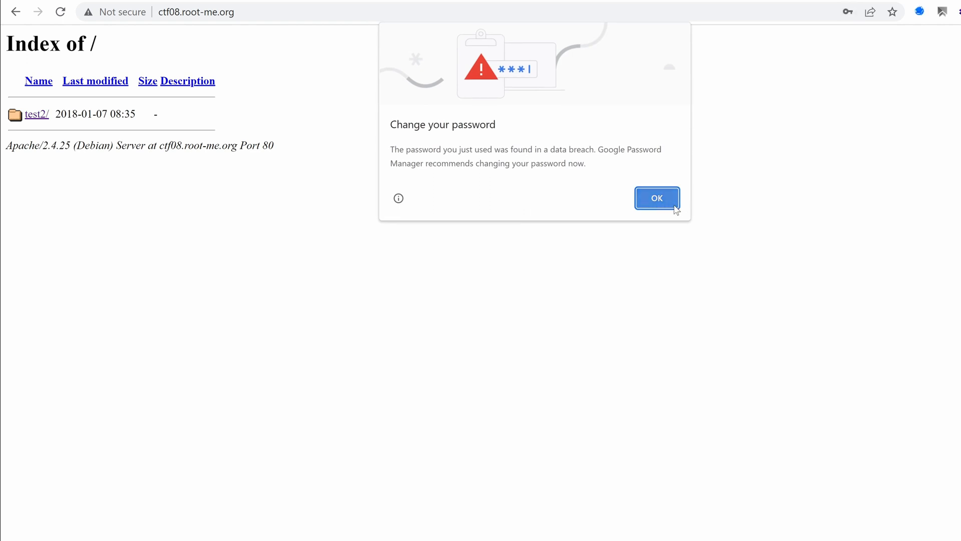
click(656, 199)
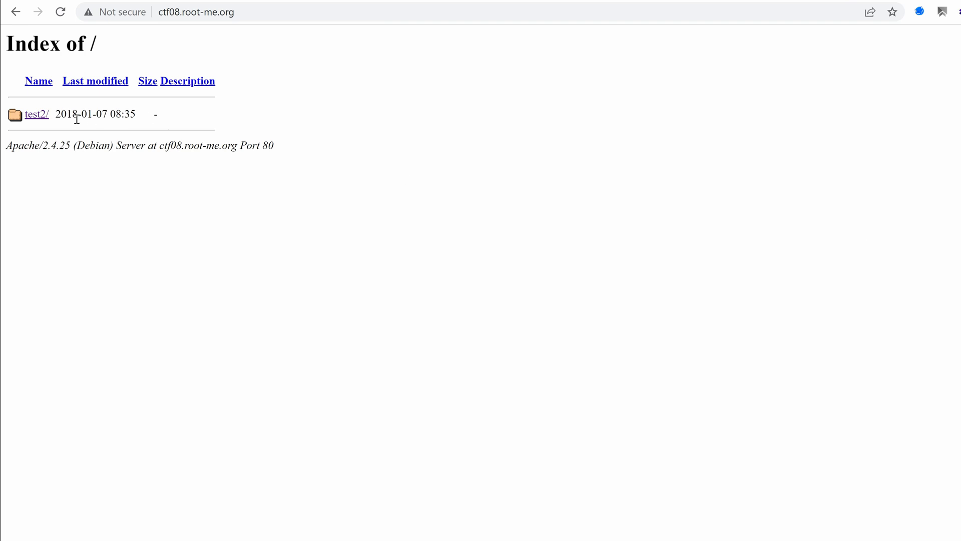
Open the site's test2/ folder, then the admin account dropdown and the admin profile page
click(36, 115)
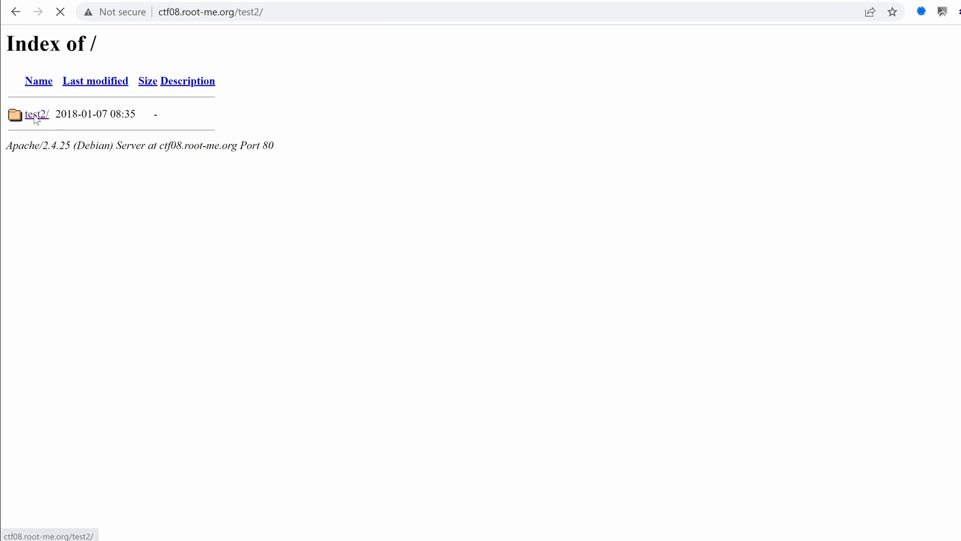
click(37, 115)
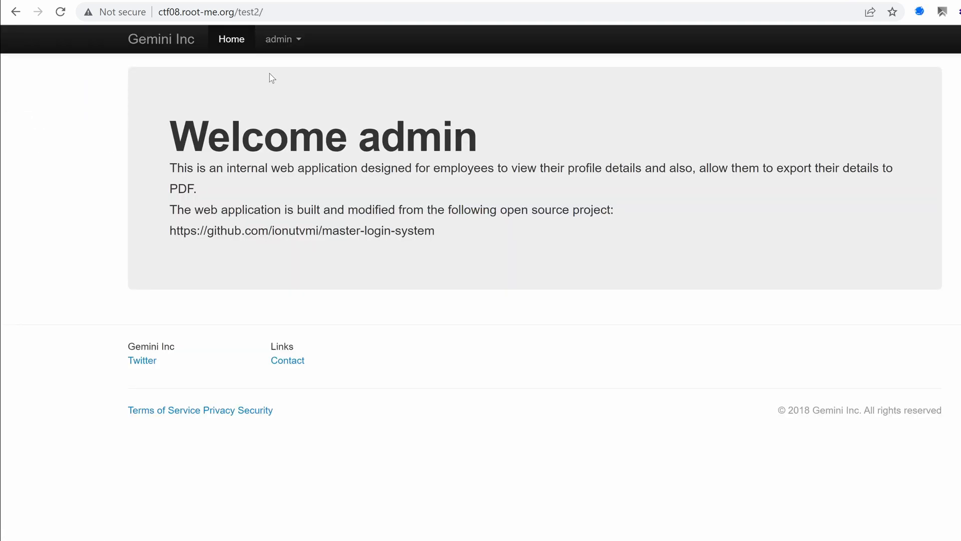
click(280, 39)
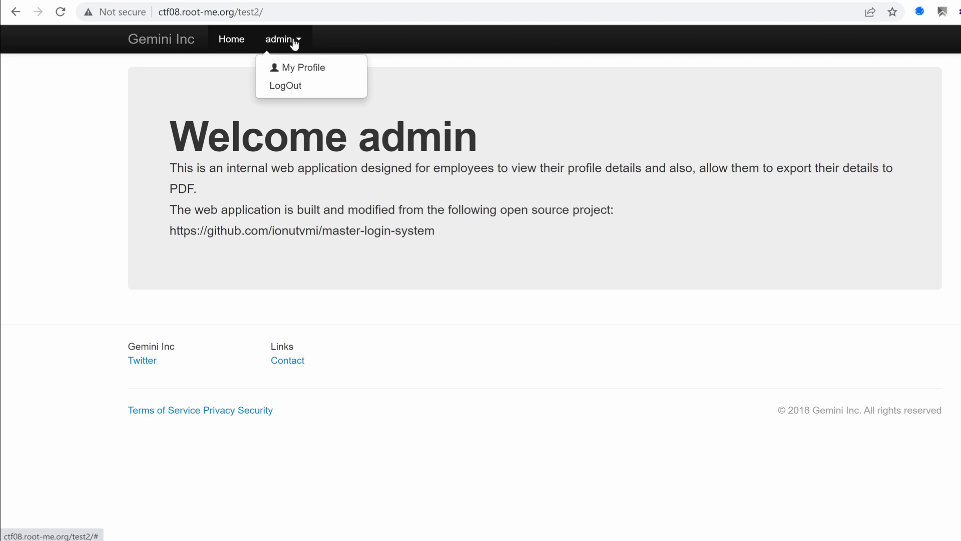
click(302, 67)
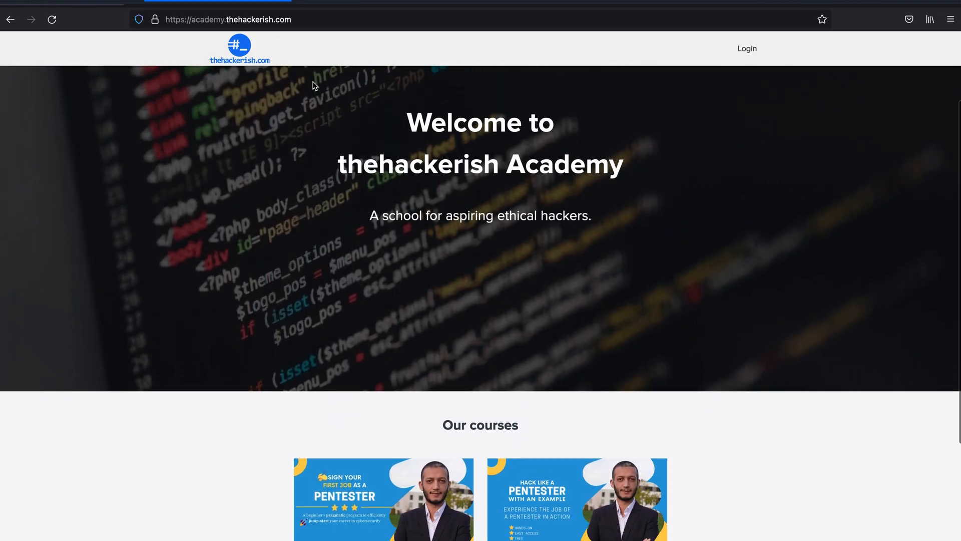
Scroll to Our courses and show the academy's full product list via View All Products
scroll(down, 3)
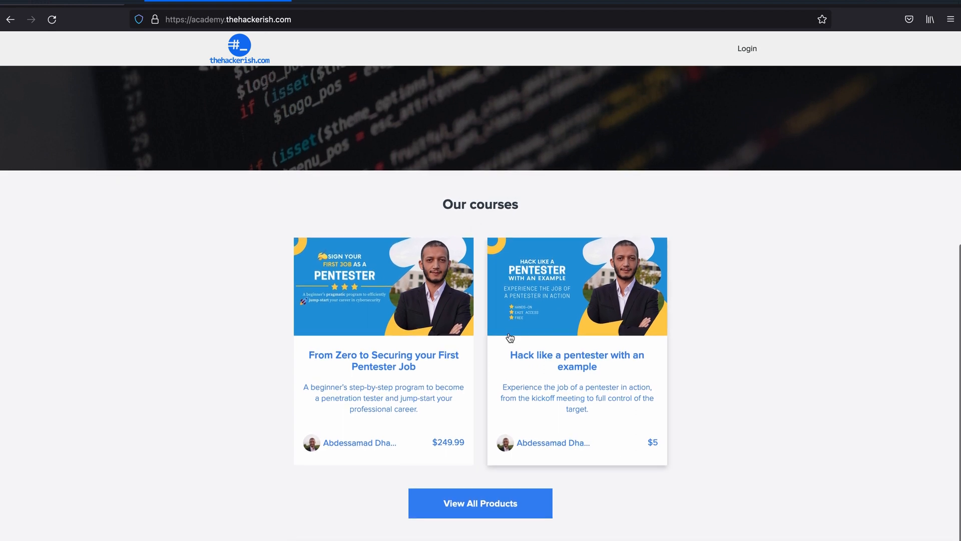
click(479, 503)
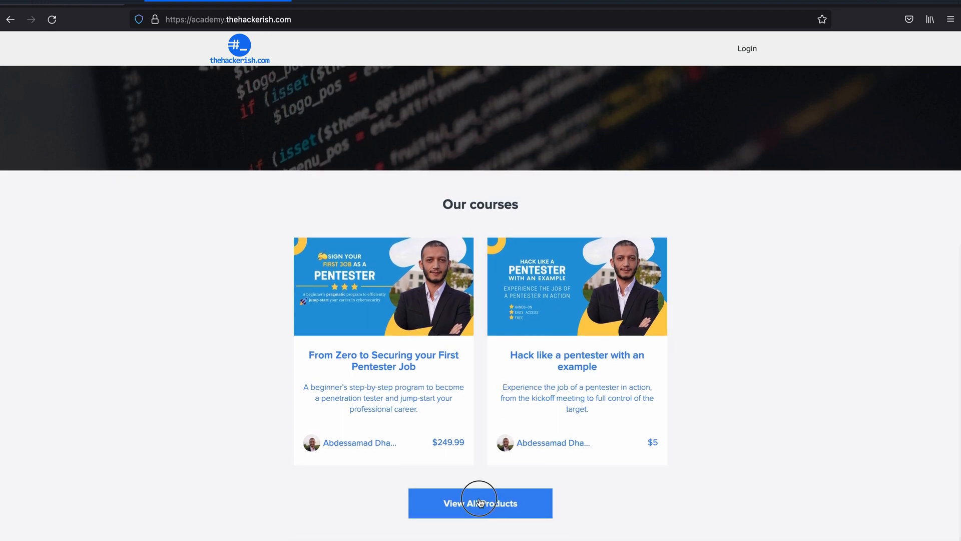
click(480, 503)
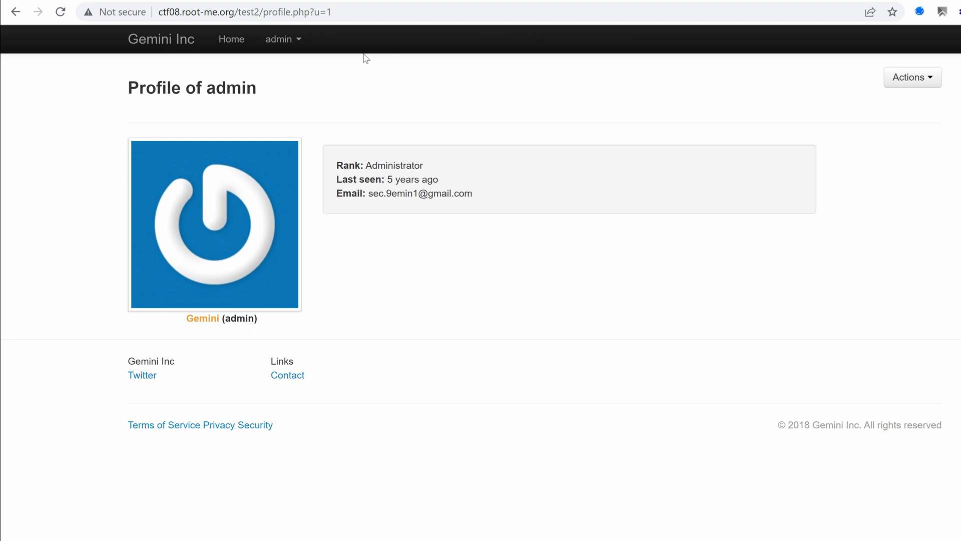
click(280, 39)
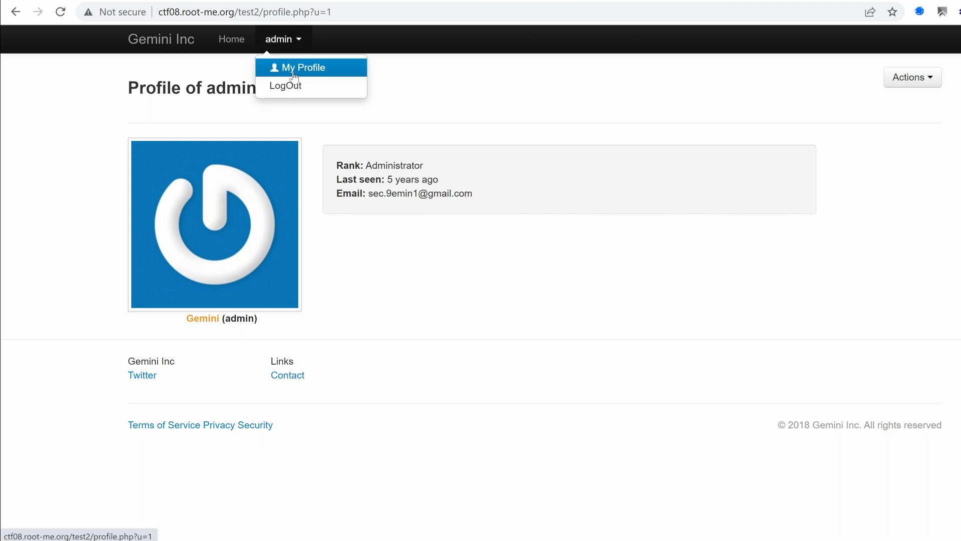
click(611, 87)
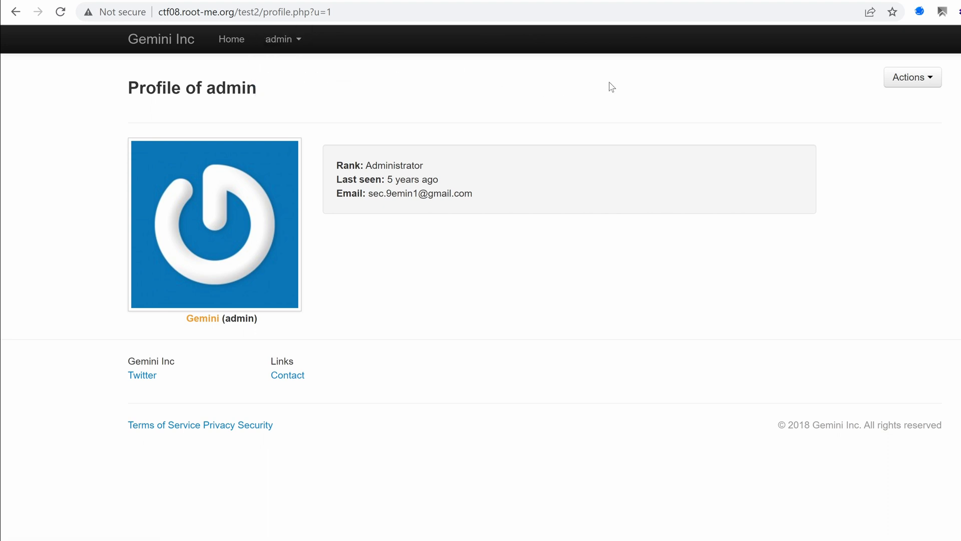
click(911, 77)
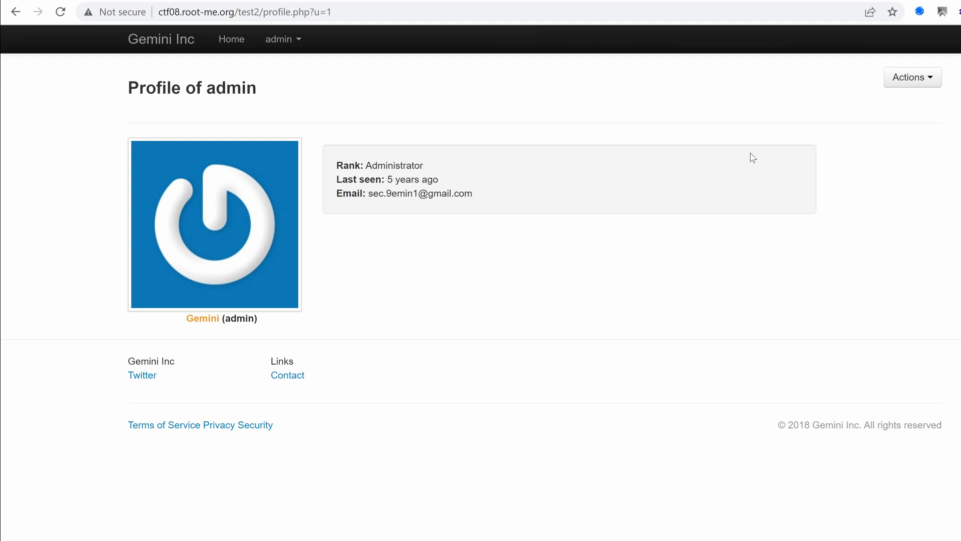
mouse_move(774, 103)
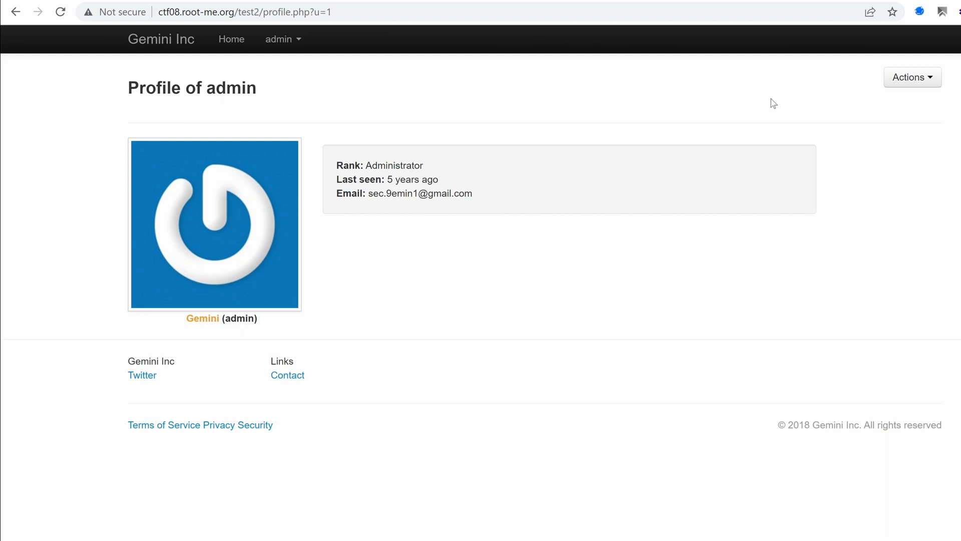